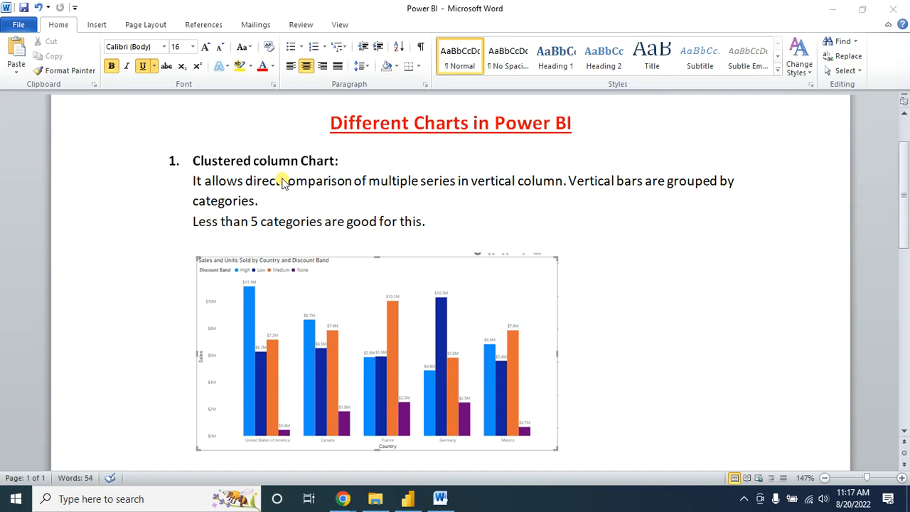
mouse_move(344, 498)
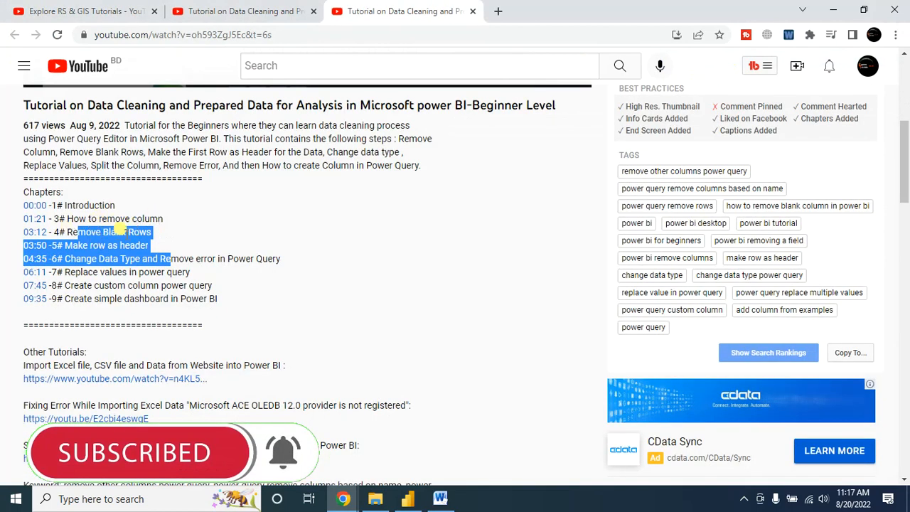
mouse_move(84, 244)
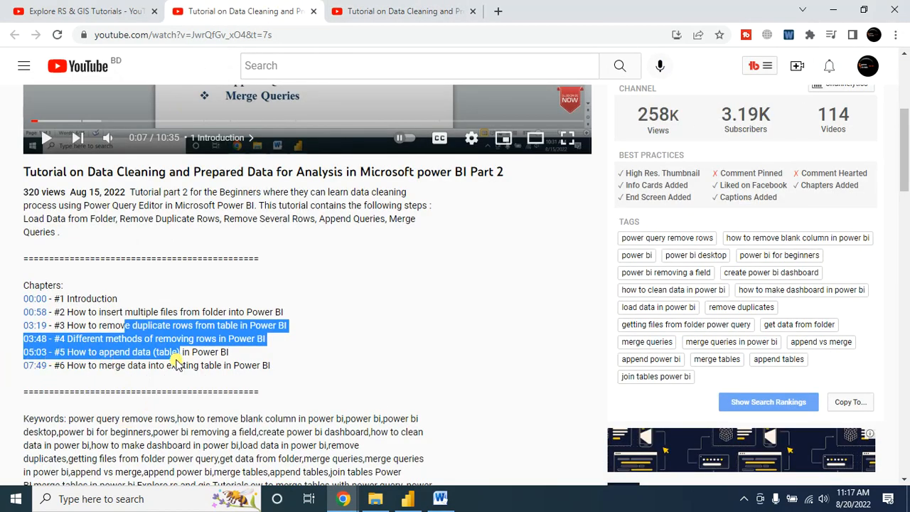
mouse_move(97, 353)
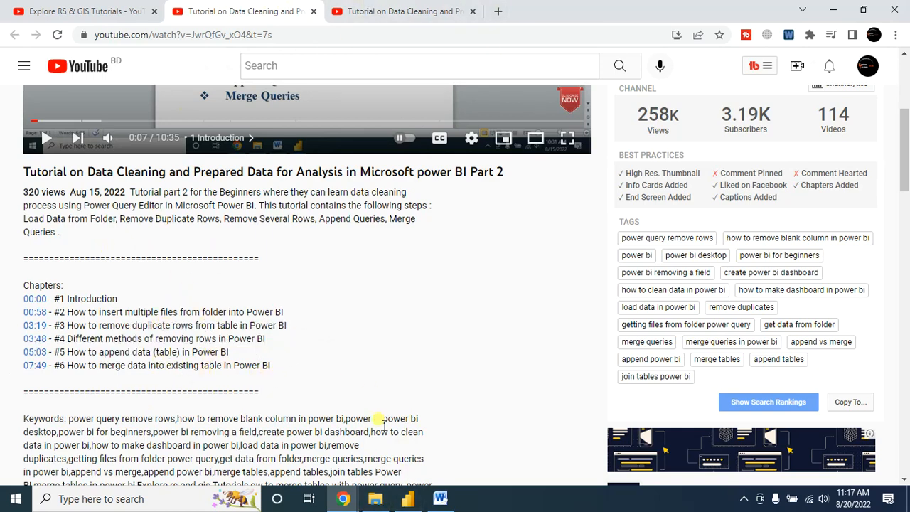
Step: Return to the Word chart notes and highlight the Clustered column heading
left_click(441, 498)
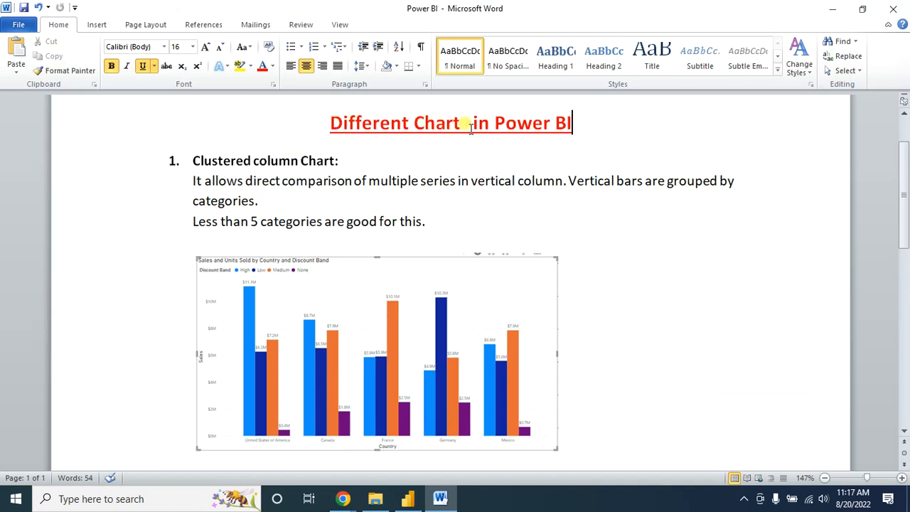
triple_click(449, 122)
type("s")
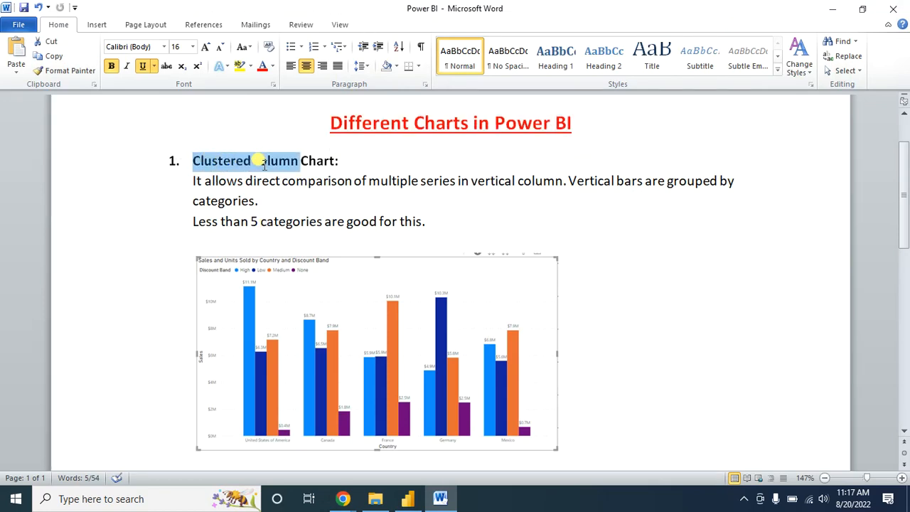
Step: Review the Sales_Data City and Category columns in Data view, then show the blank report page
left_click(407, 498)
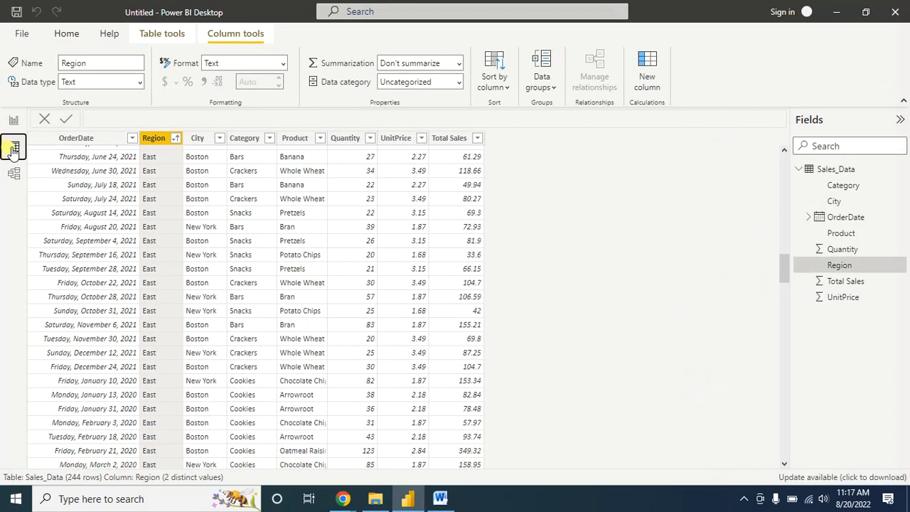
mouse_move(201, 138)
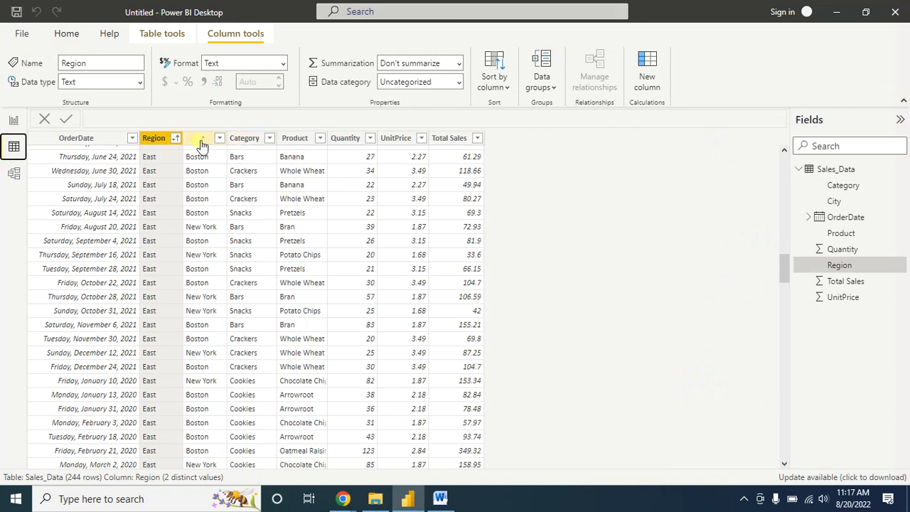
left_click(244, 136)
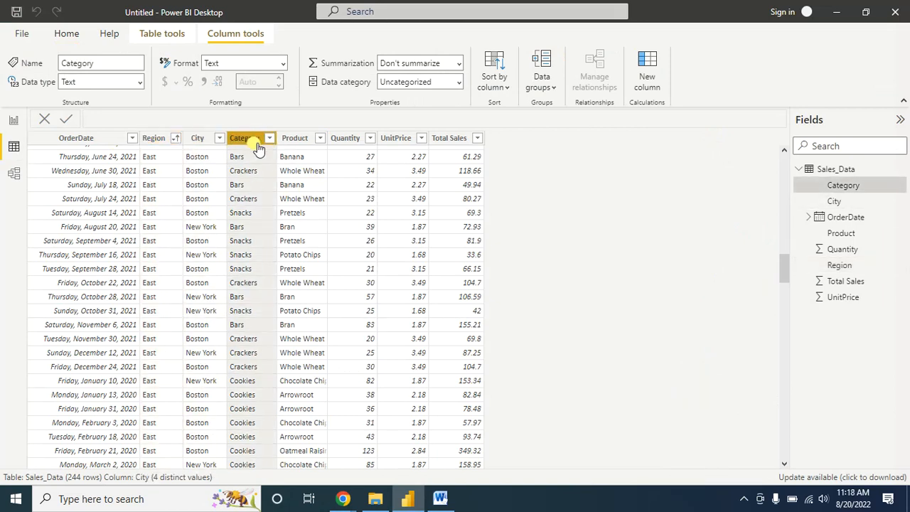
left_click(268, 138)
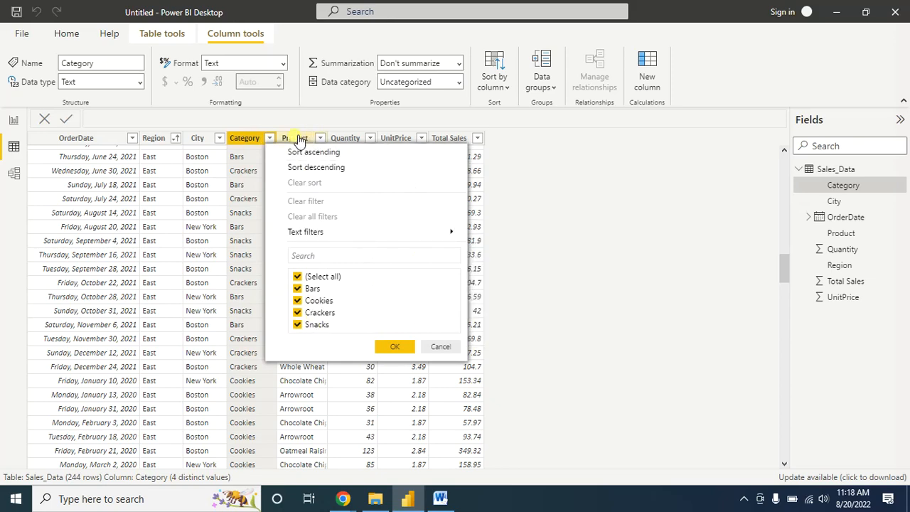
left_click(319, 136)
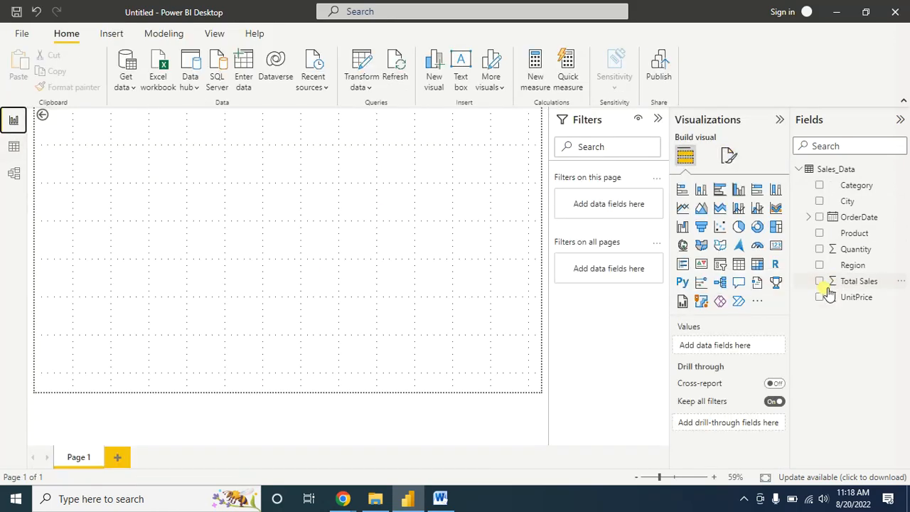
Step: Start a column chart of Total Sales totaling 33,325.58
left_click(819, 282)
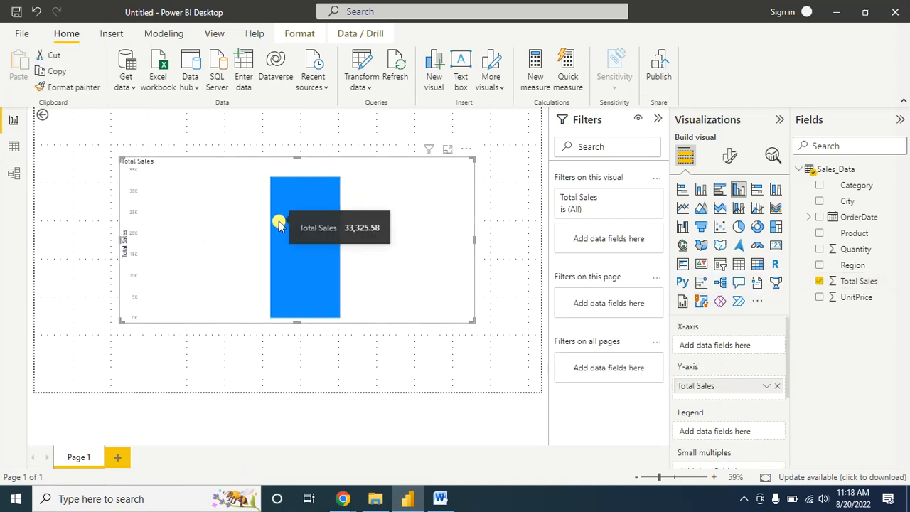
mouse_move(186, 221)
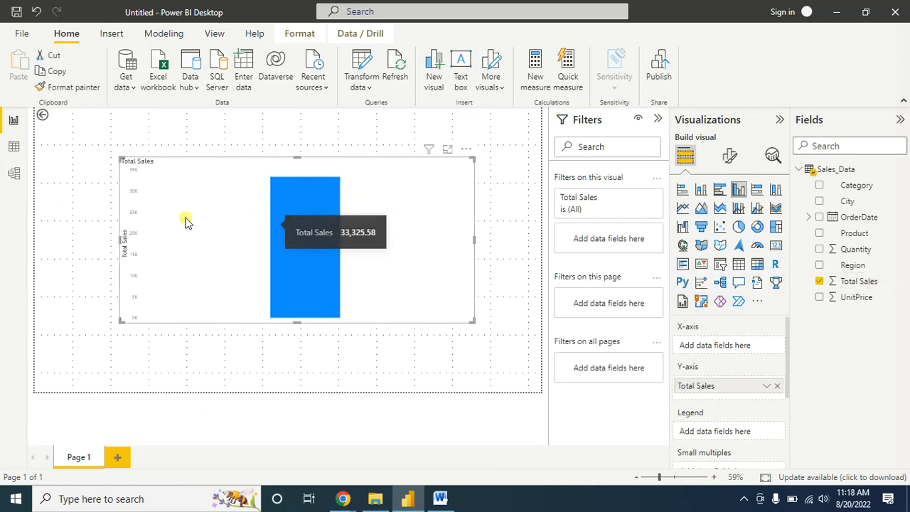
mouse_move(788, 198)
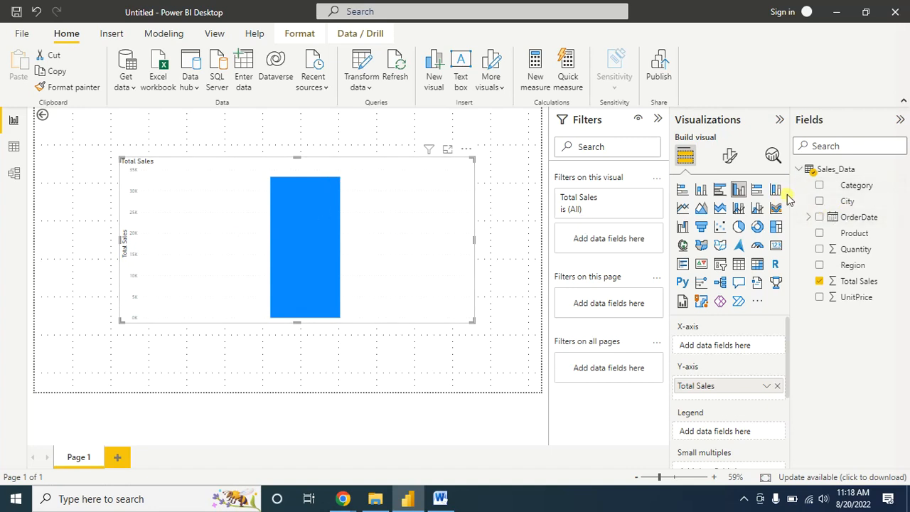
mouse_move(819, 205)
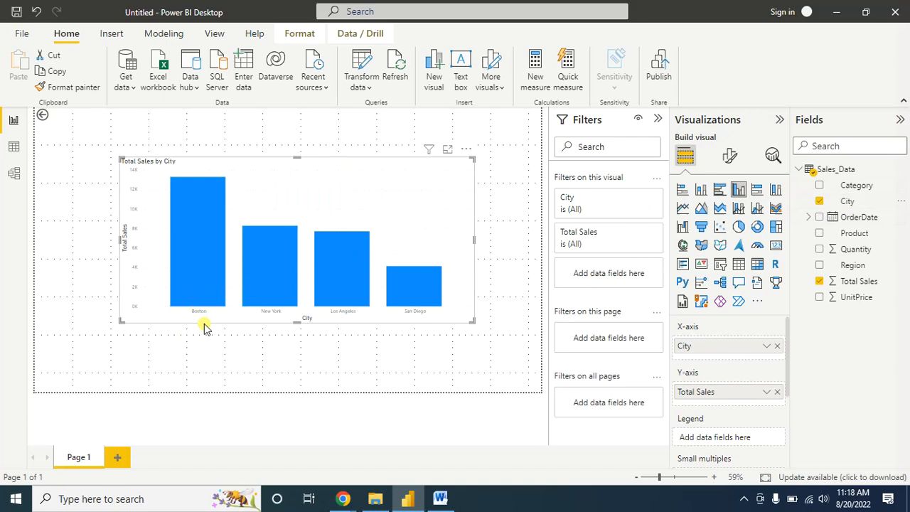
mouse_move(181, 293)
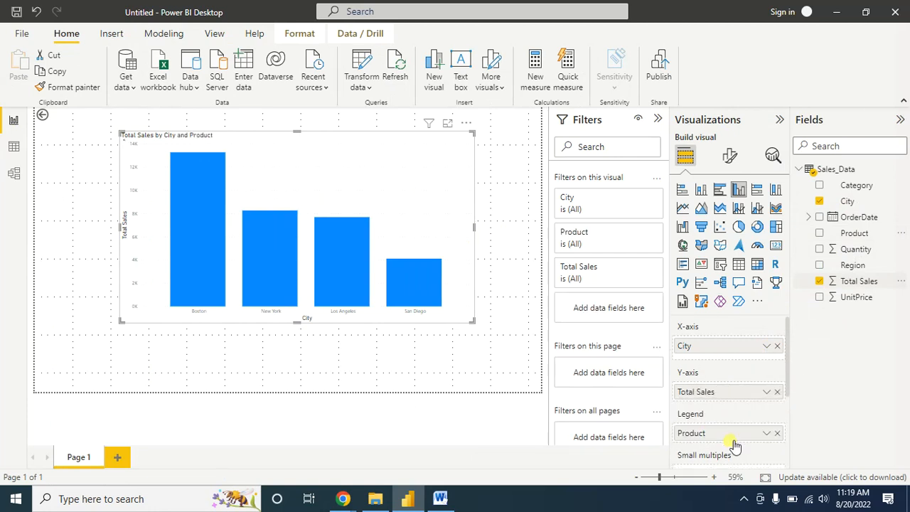
Step: Split the Total Sales by City chart by Product, one coloured column per product
left_click(819, 234)
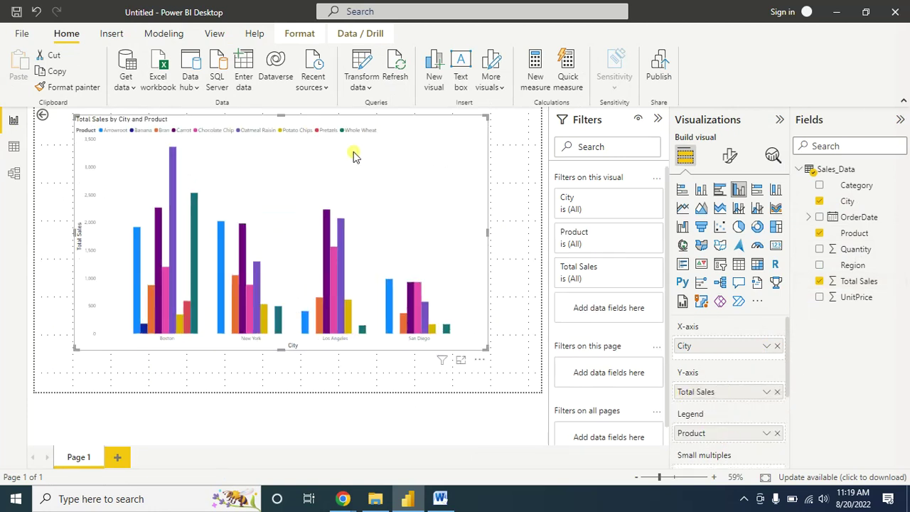
mouse_move(125, 390)
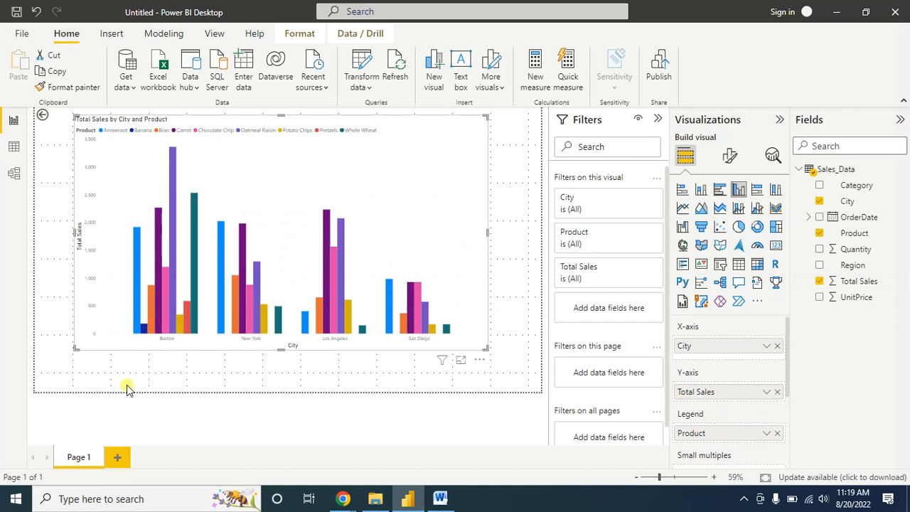
mouse_move(647, 128)
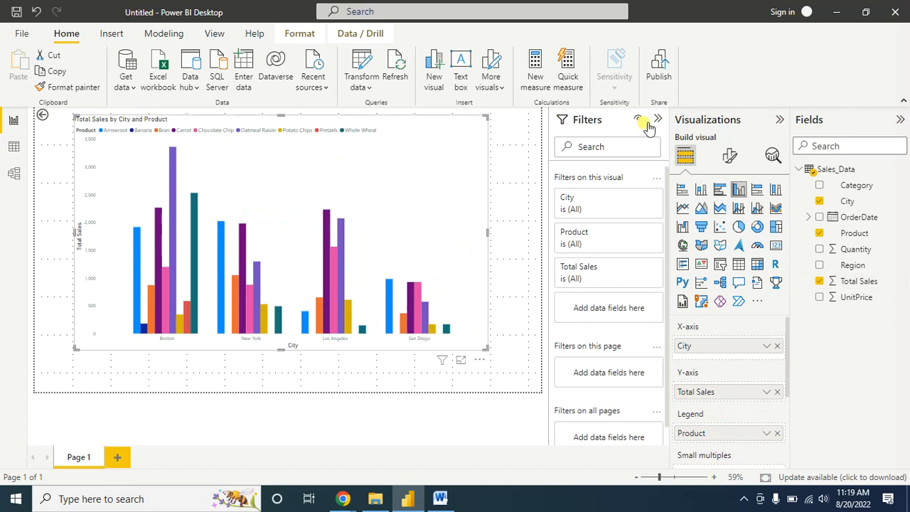
scroll("down", 3)
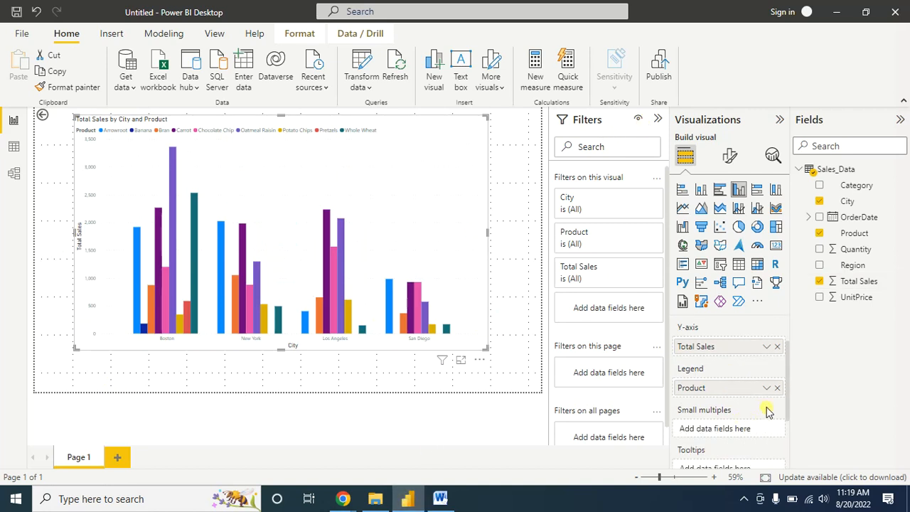
left_click(776, 387)
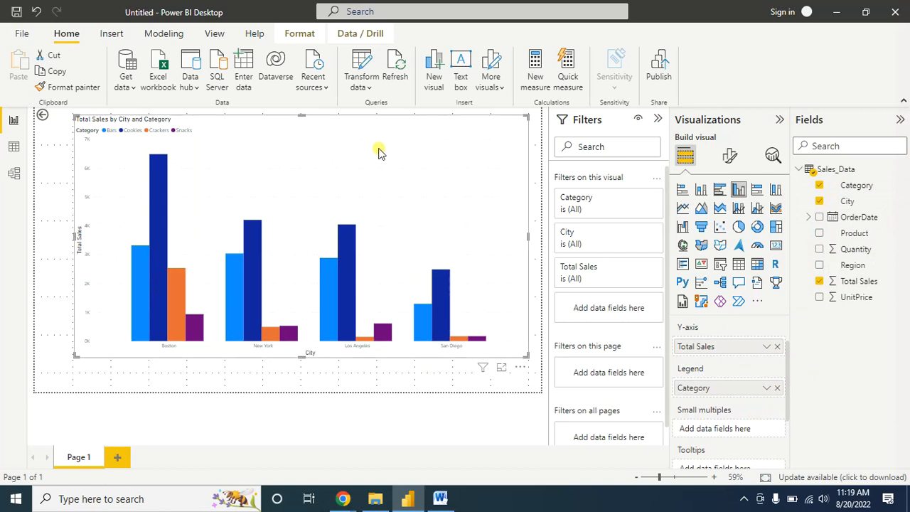
mouse_move(168, 261)
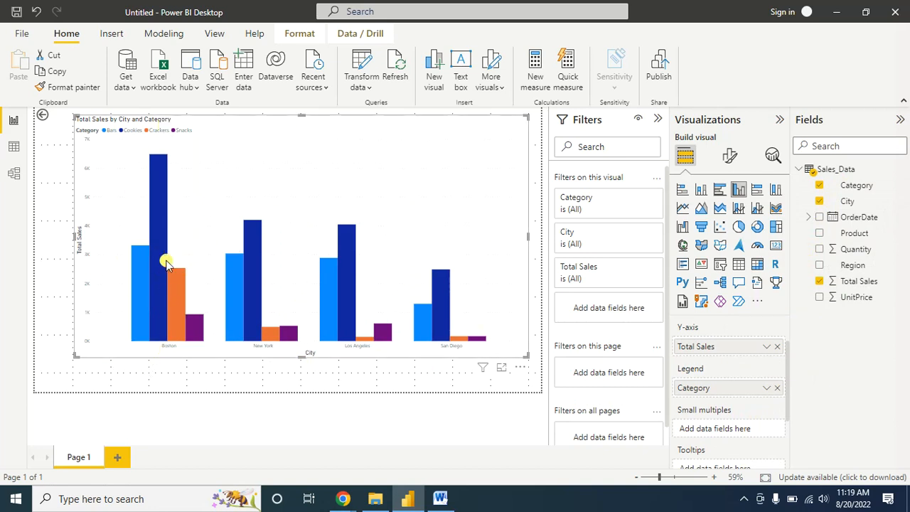
mouse_move(141, 135)
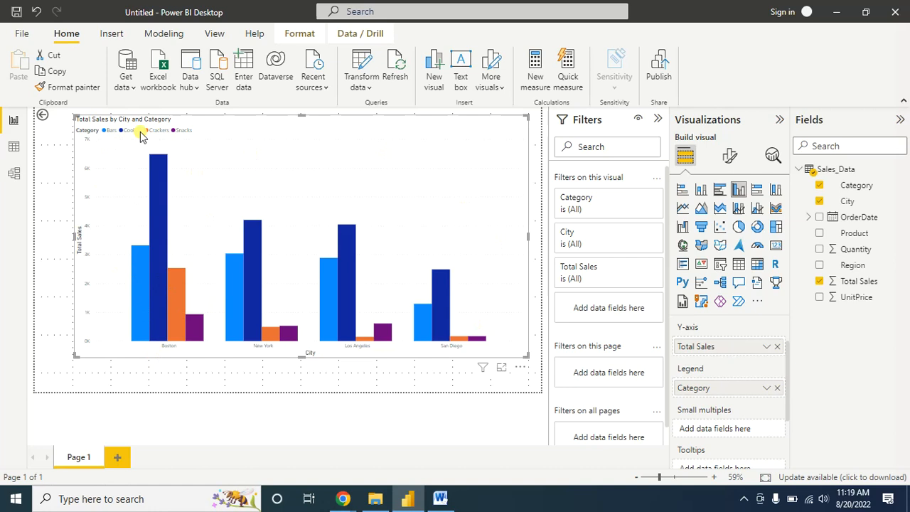
mouse_move(165, 353)
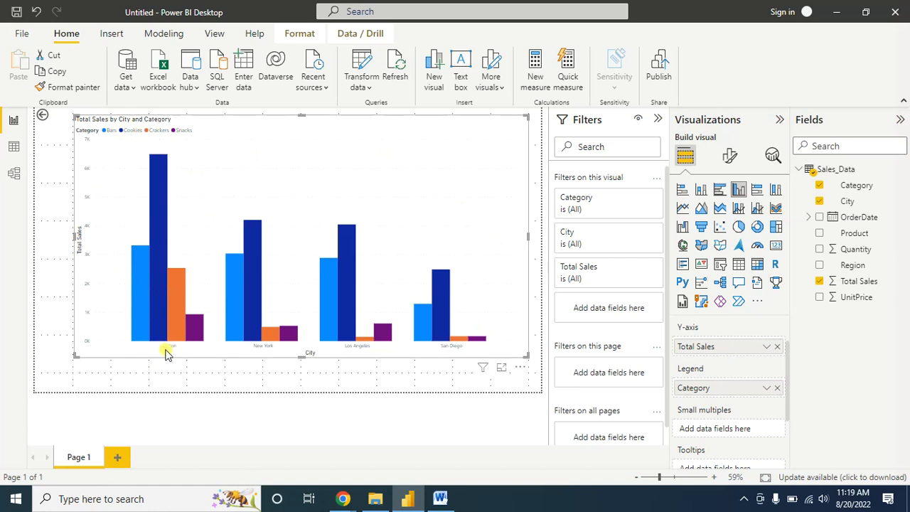
mouse_move(158, 298)
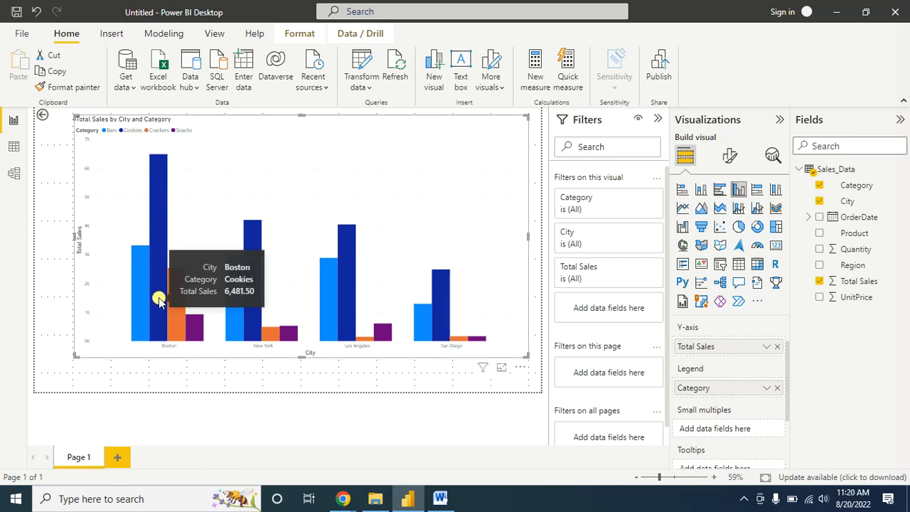
mouse_move(156, 199)
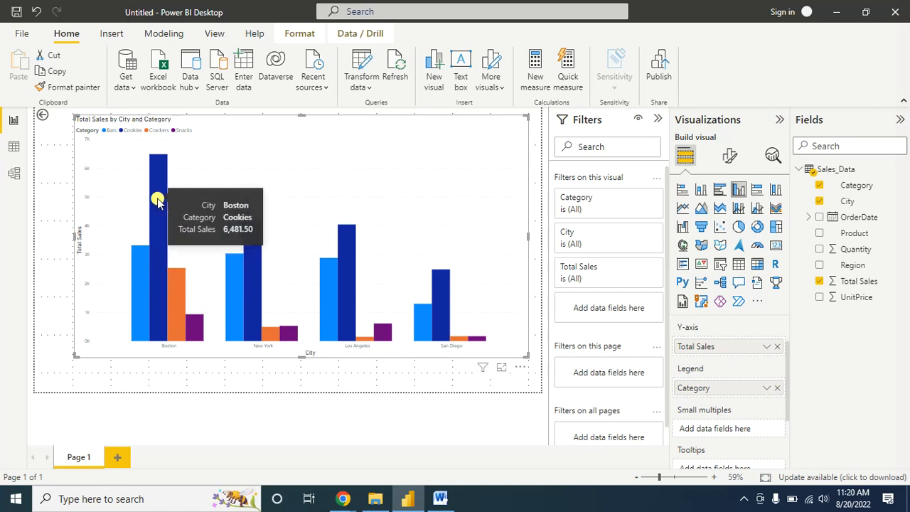
mouse_move(178, 284)
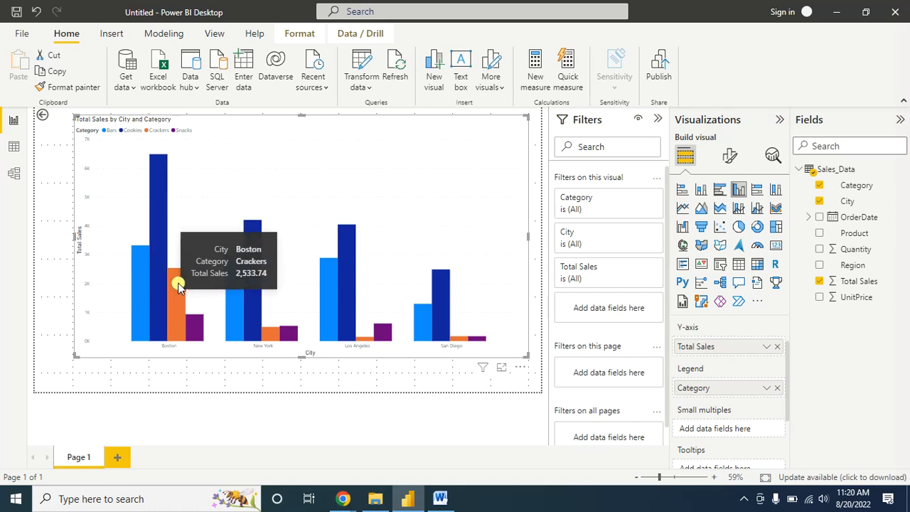
mouse_move(284, 242)
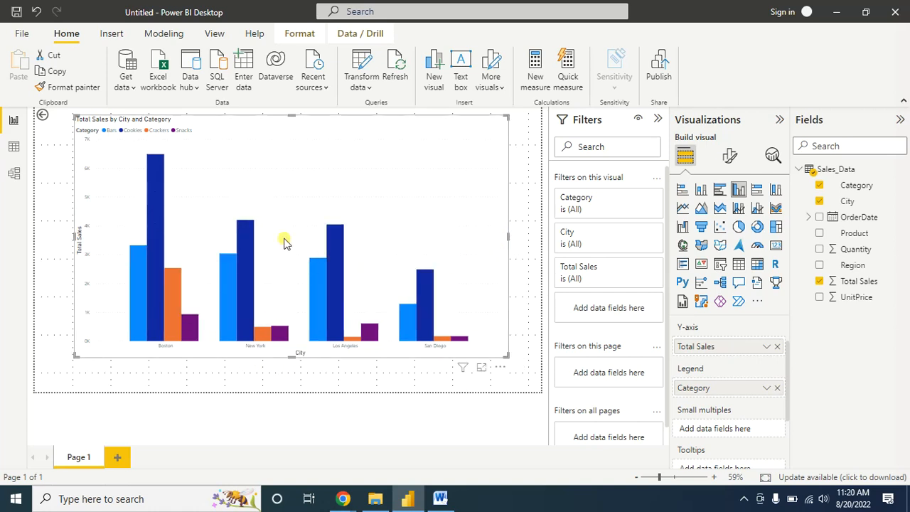
mouse_move(299, 176)
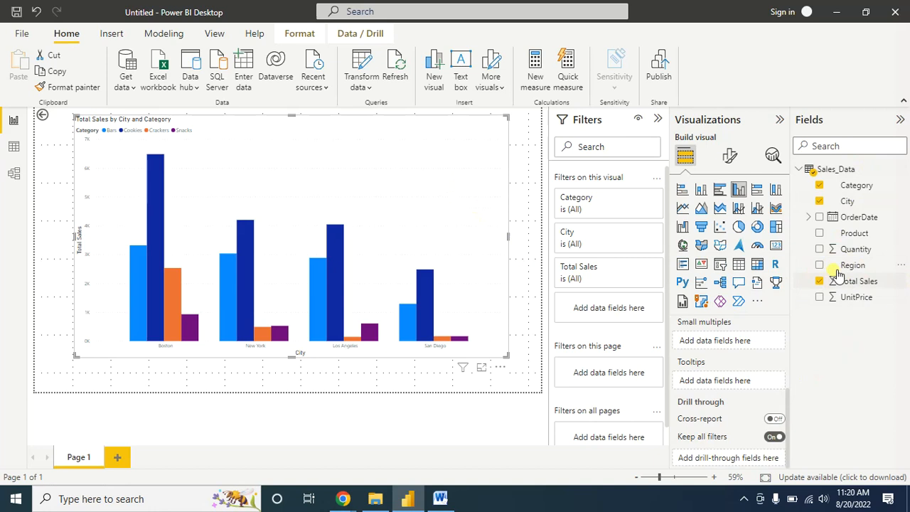
Step: Add Region beneath City on the axis and drill down to Total Sales by Region and Category
left_click(853, 264)
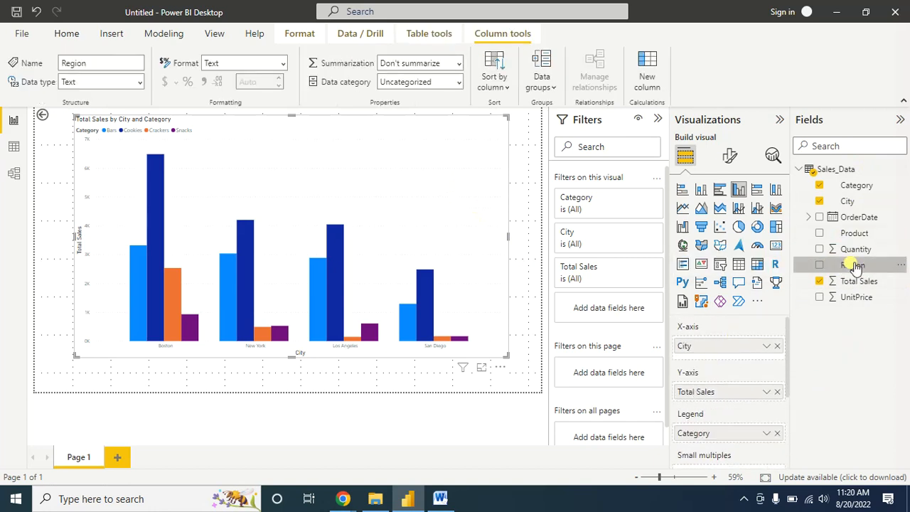
left_click_drag(853, 265, 732, 364)
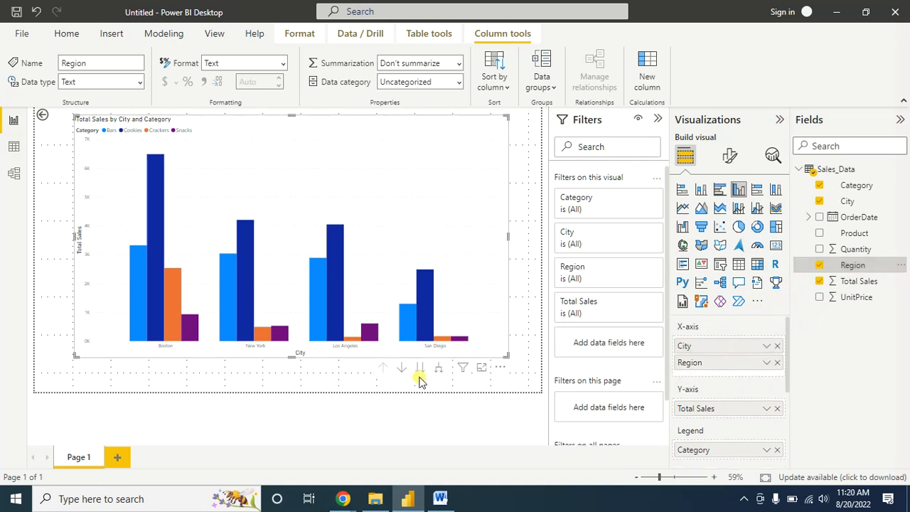
mouse_move(500, 366)
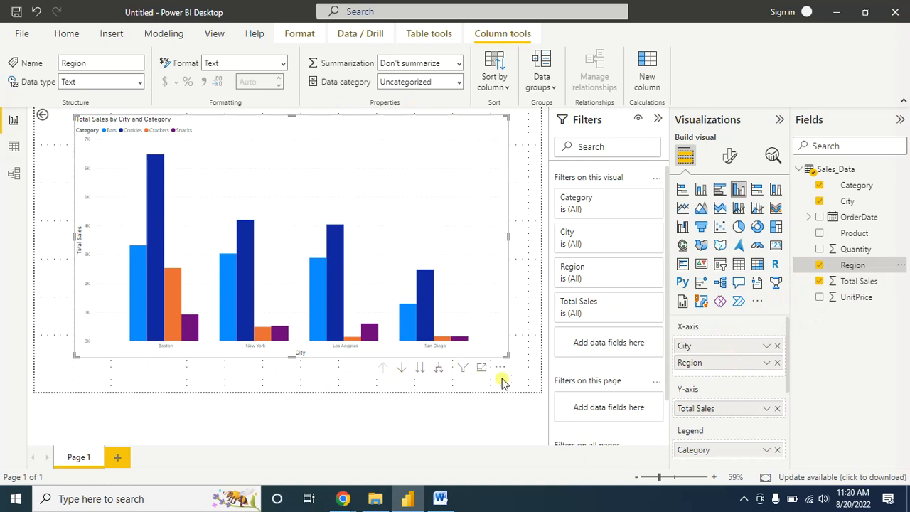
mouse_move(691, 362)
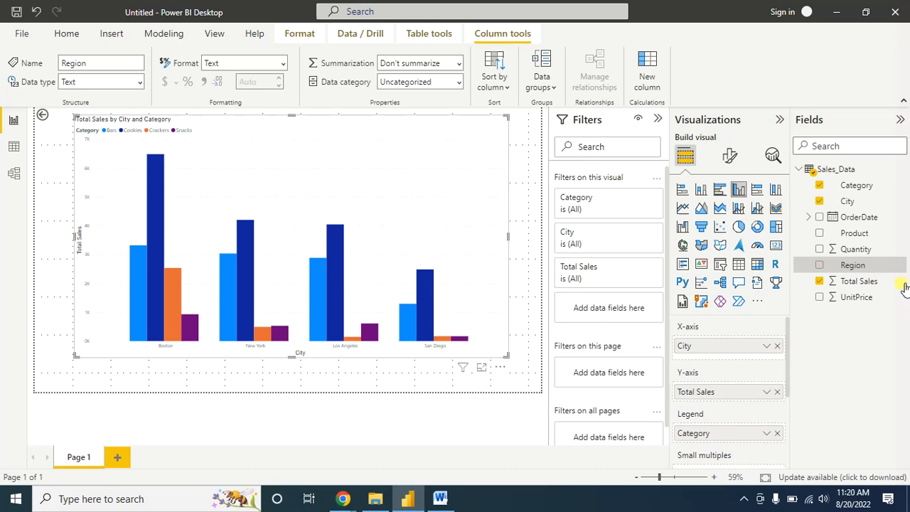
left_click_drag(853, 264, 736, 352)
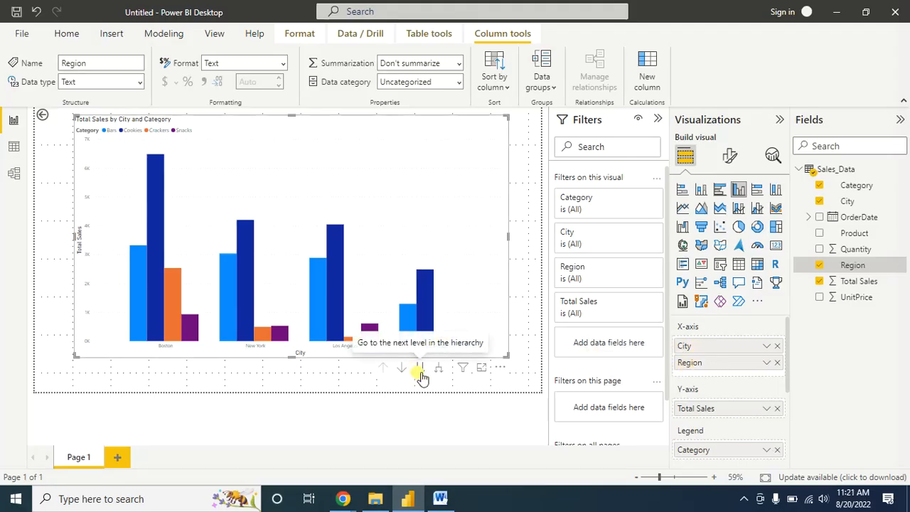
left_click(419, 367)
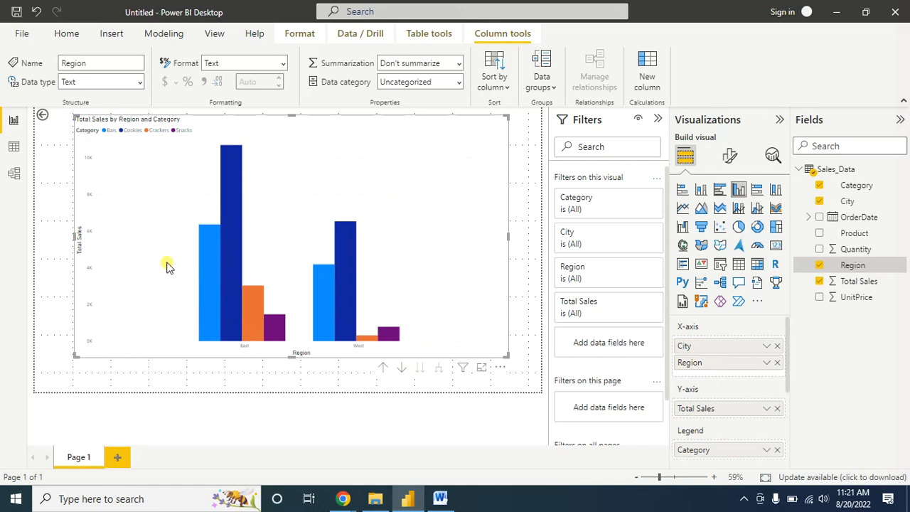
mouse_move(208, 335)
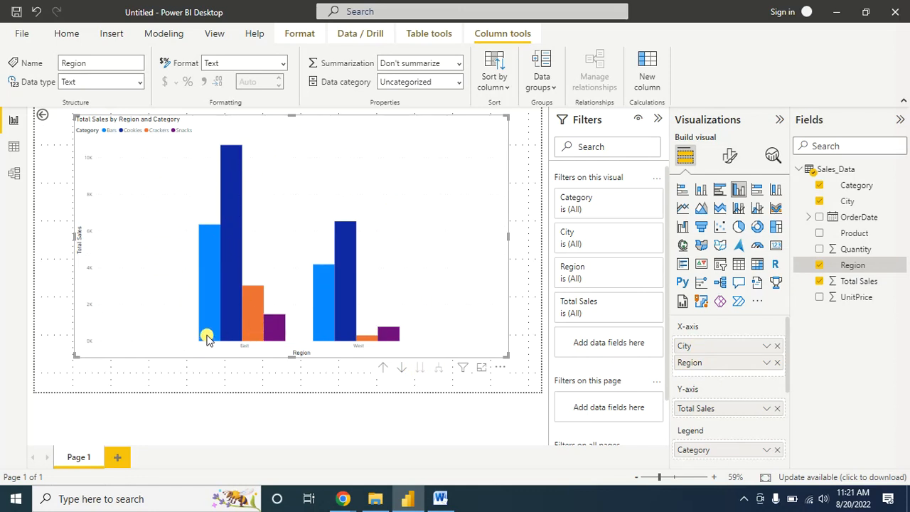
mouse_move(196, 193)
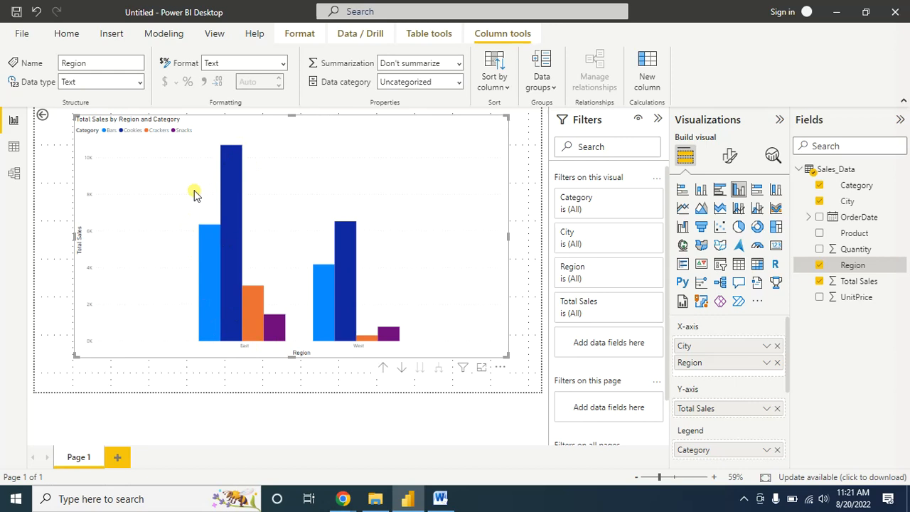
mouse_move(182, 277)
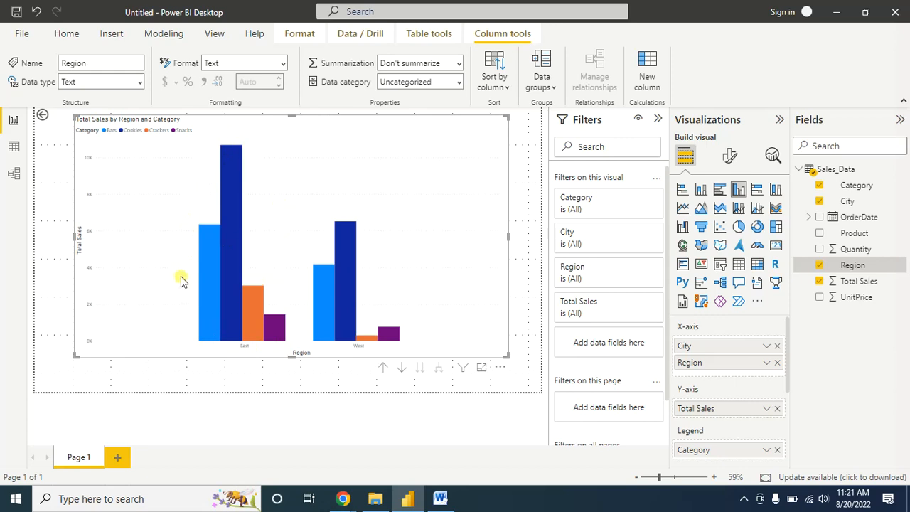
mouse_move(236, 357)
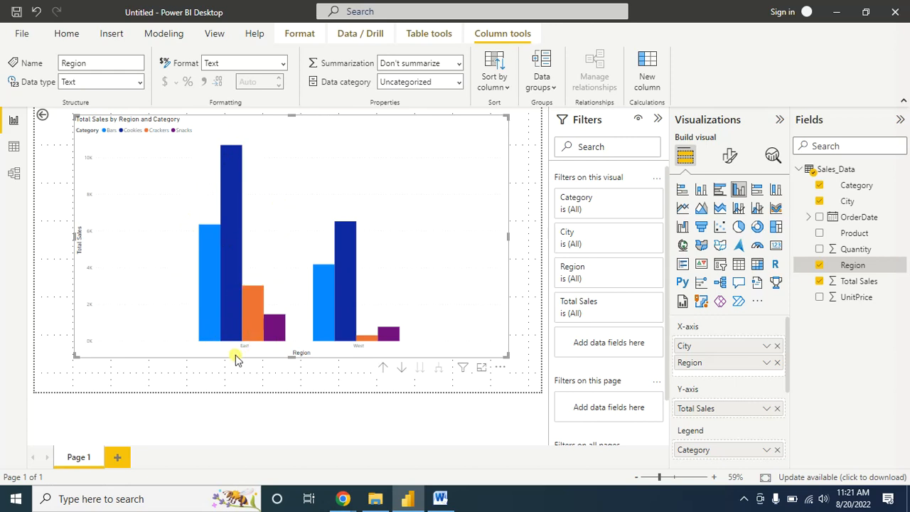
mouse_move(349, 233)
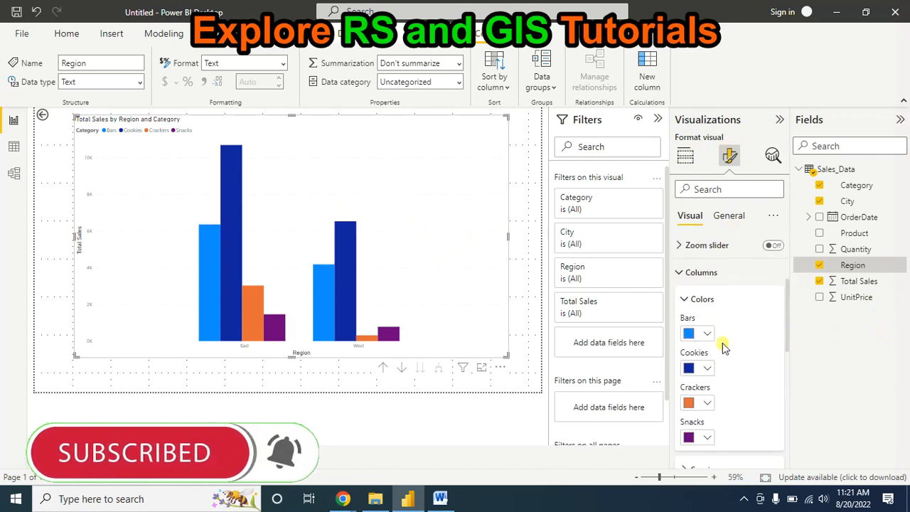
Step: Recolour the Bars columns pink and the Snacks columns gold
left_click(707, 333)
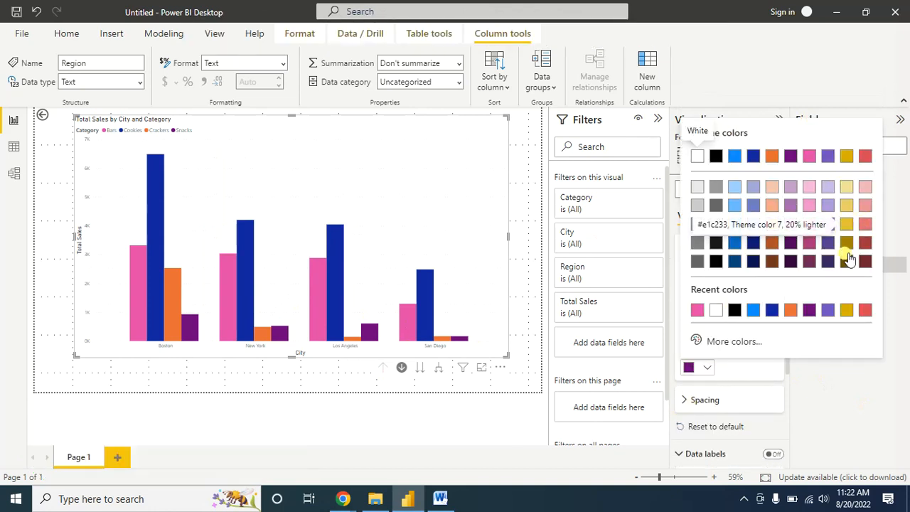
left_click(846, 242)
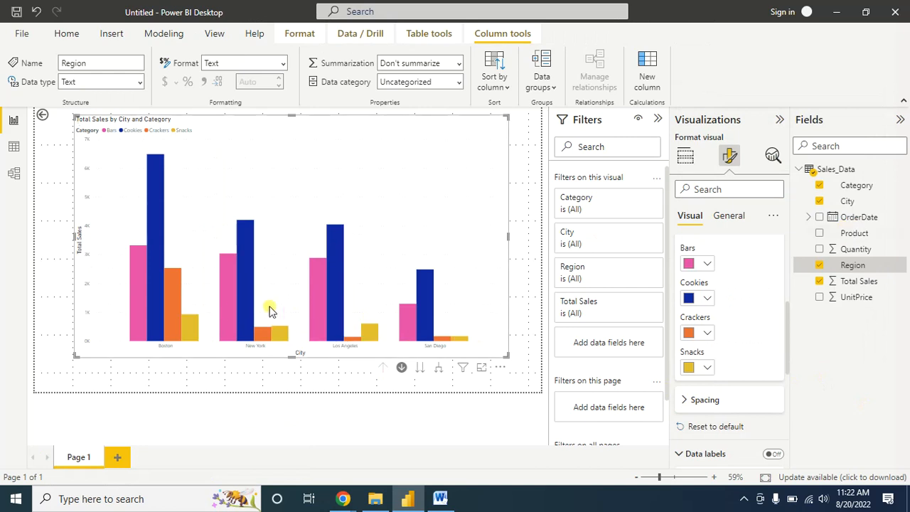
mouse_move(230, 315)
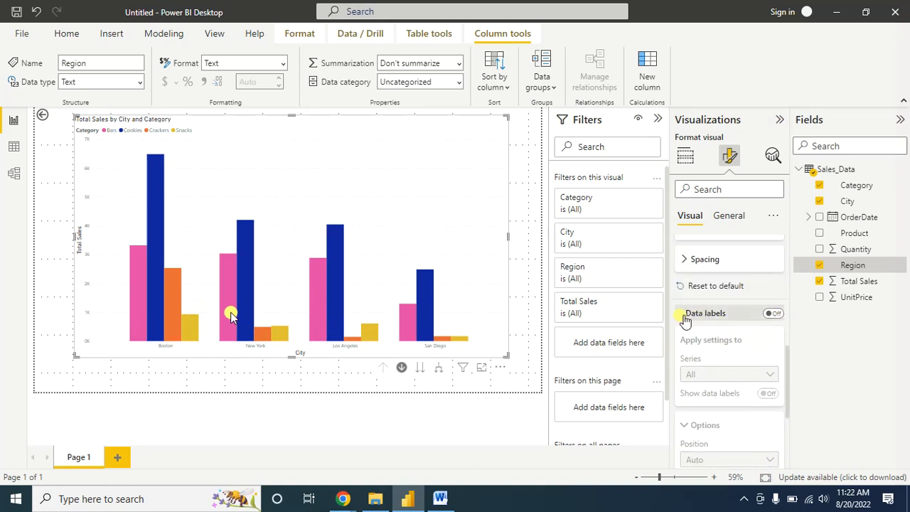
Step: Show data labels with a purple background at 90% transparency
left_click(773, 312)
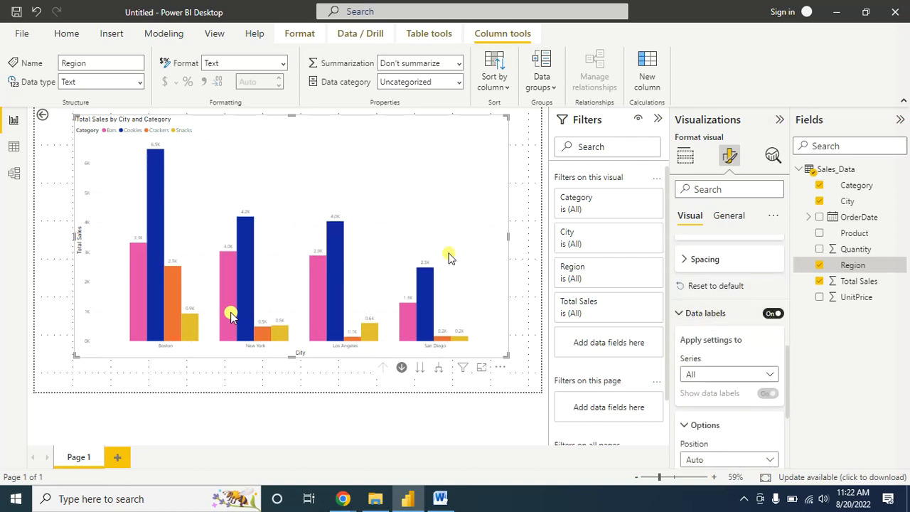
scroll("down", 3)
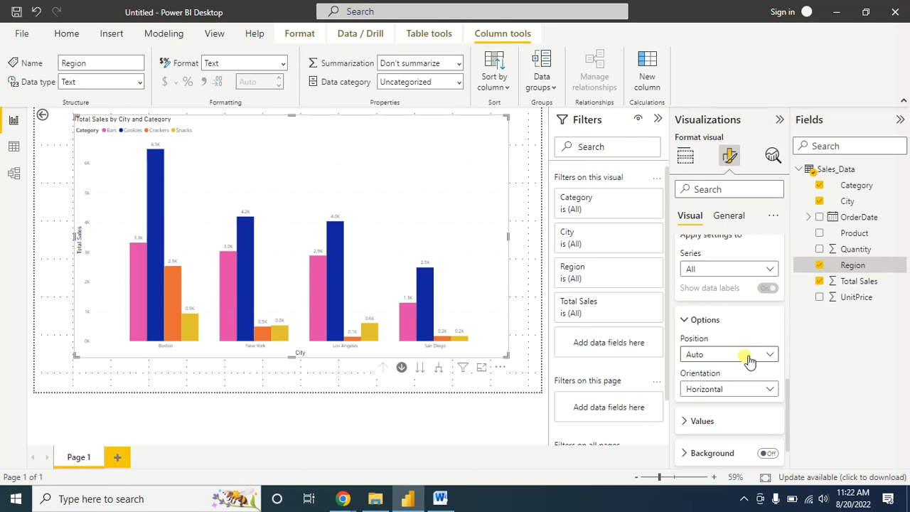
scroll("down", 3)
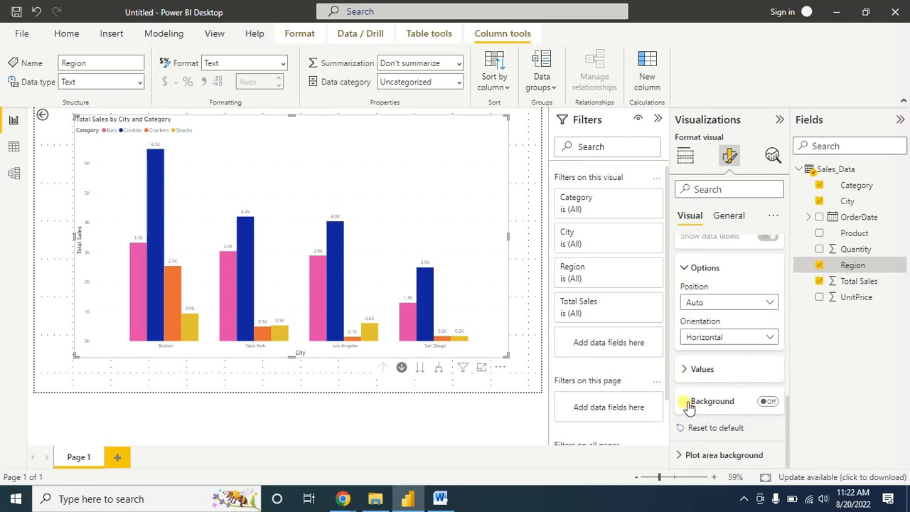
left_click(711, 400)
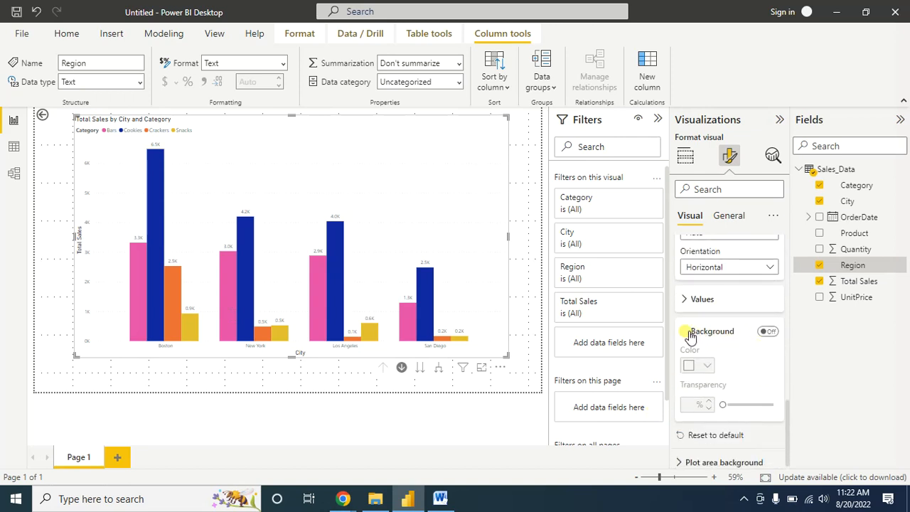
left_click(688, 364)
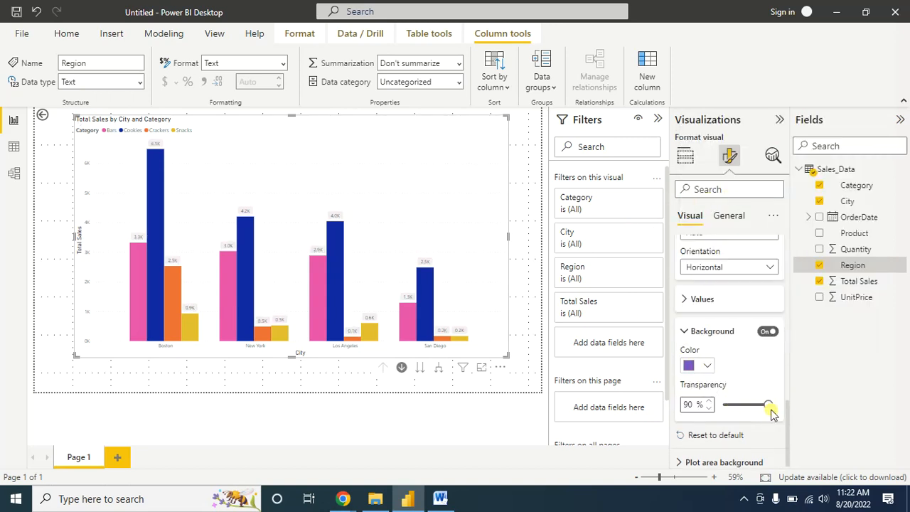
left_click_drag(770, 404, 756, 404)
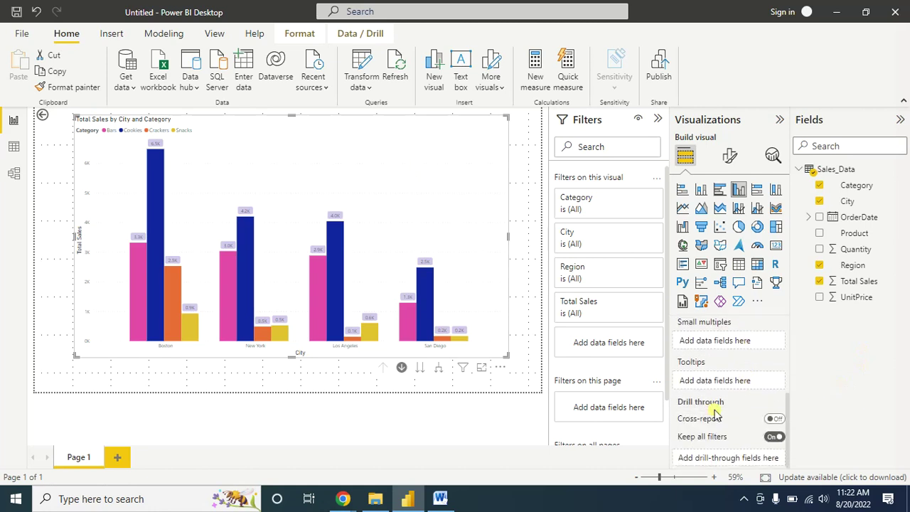
mouse_move(858, 297)
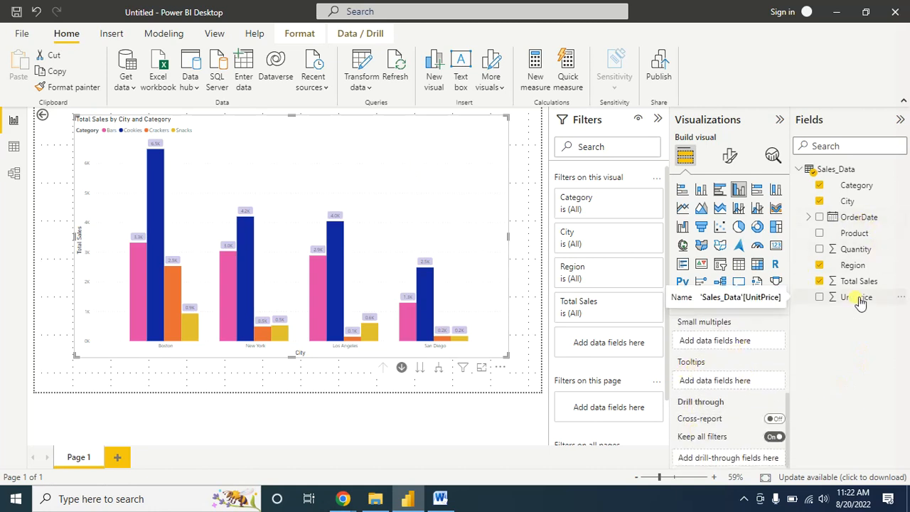
Step: Move UnitPrice into the chart's tooltips, retitling it Total Sales and UnitPrice by City and Category
left_click_drag(856, 297, 791, 338)
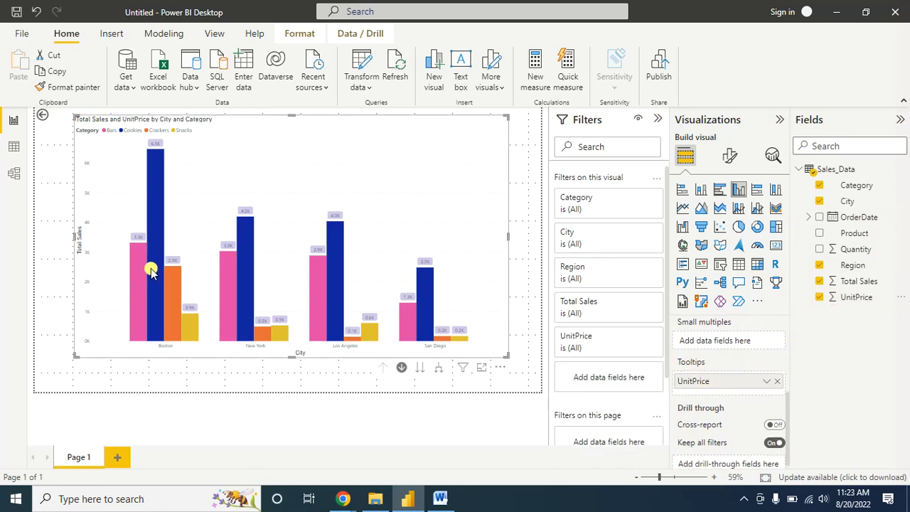
mouse_move(155, 257)
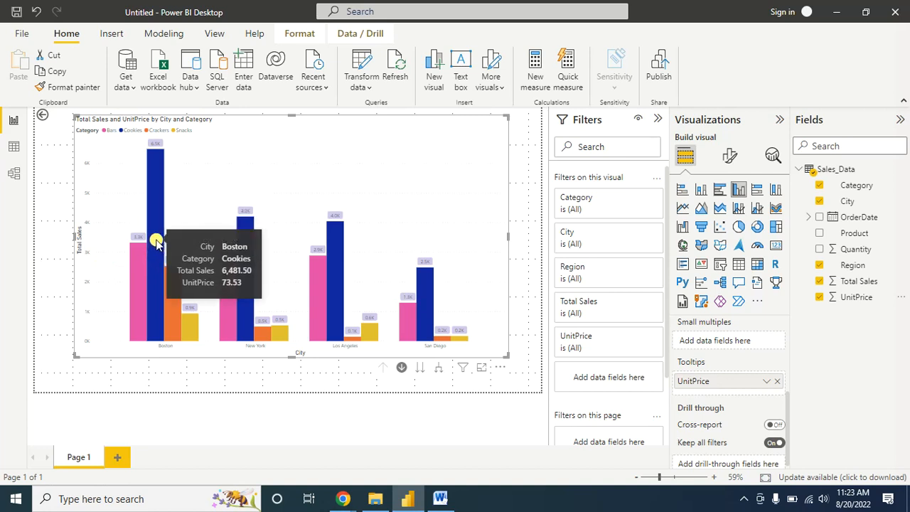
mouse_move(173, 294)
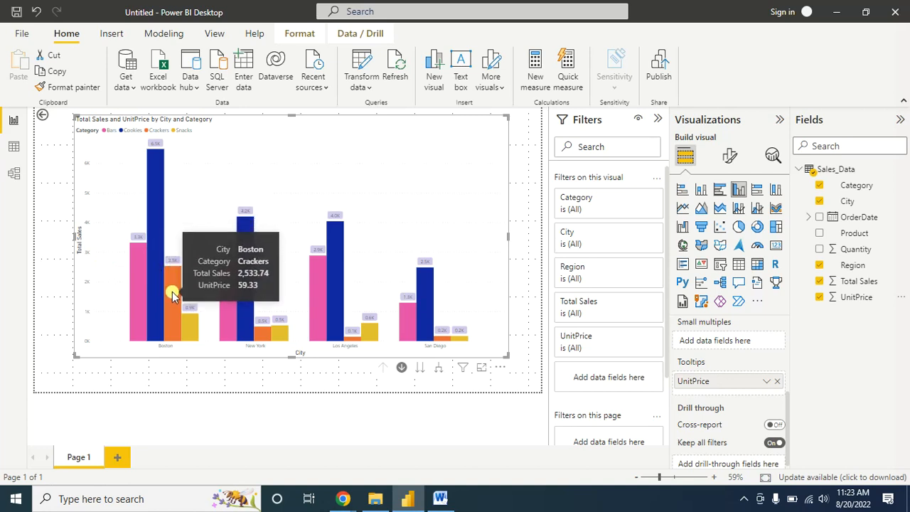
mouse_move(226, 269)
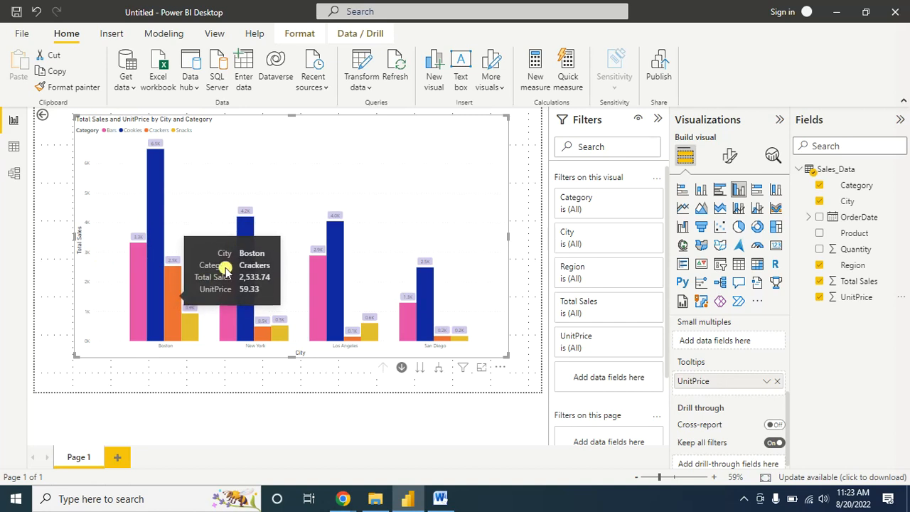
mouse_move(481, 254)
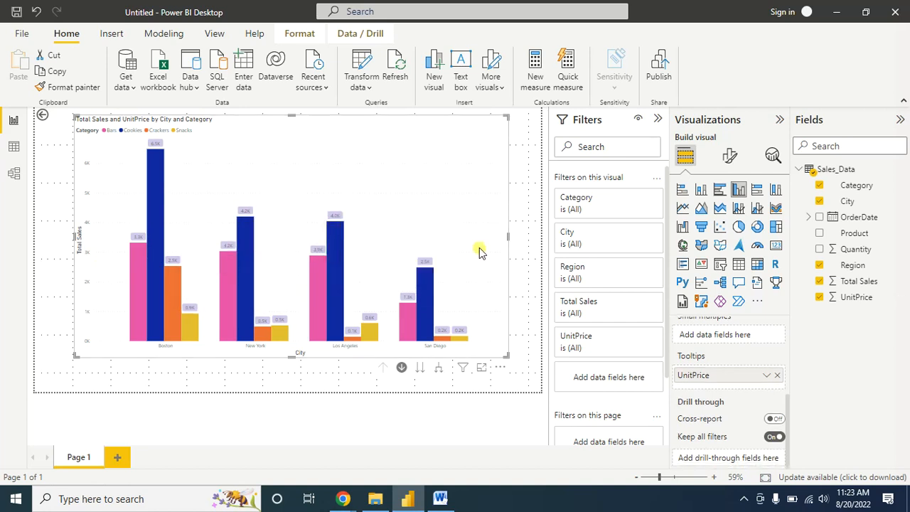
mouse_move(122, 179)
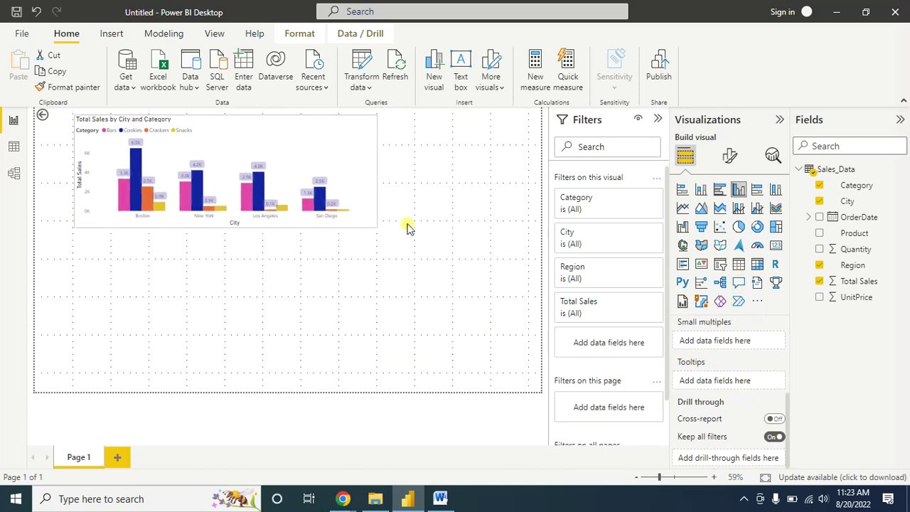
Step: Reread the Word notes on comparing multiple series and fewer than 5 categories, then return to the report
left_click(440, 498)
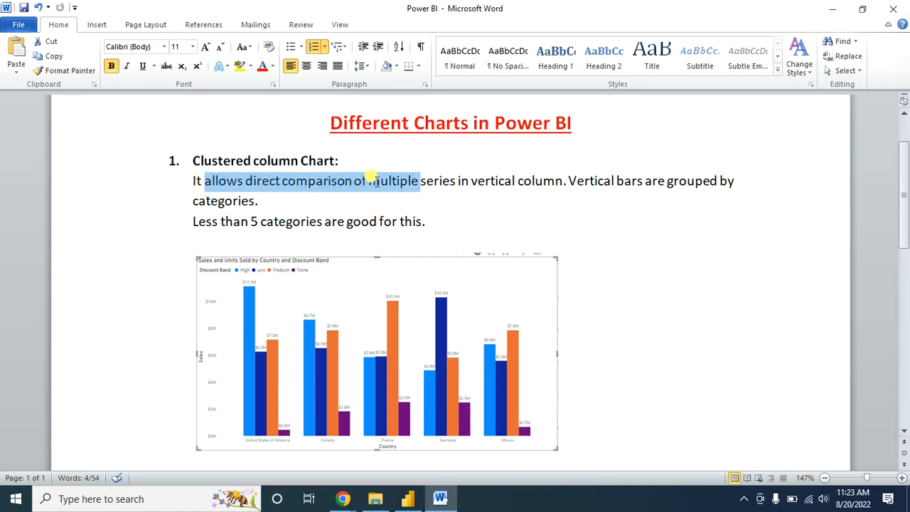
left_click_drag(367, 180, 509, 180)
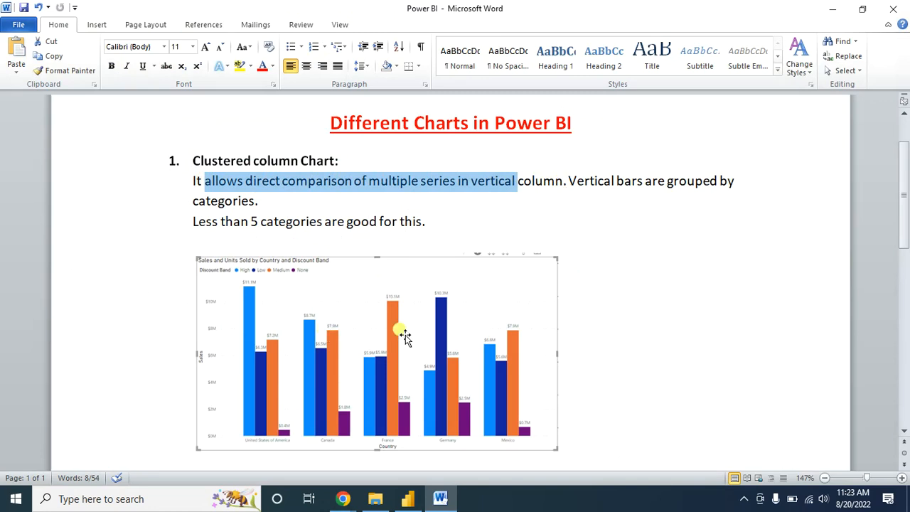
scroll("down", 3)
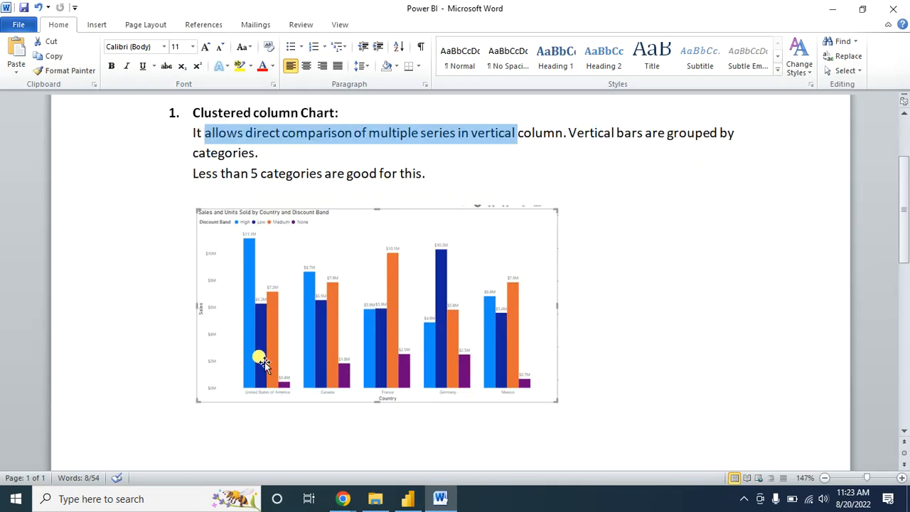
mouse_move(278, 356)
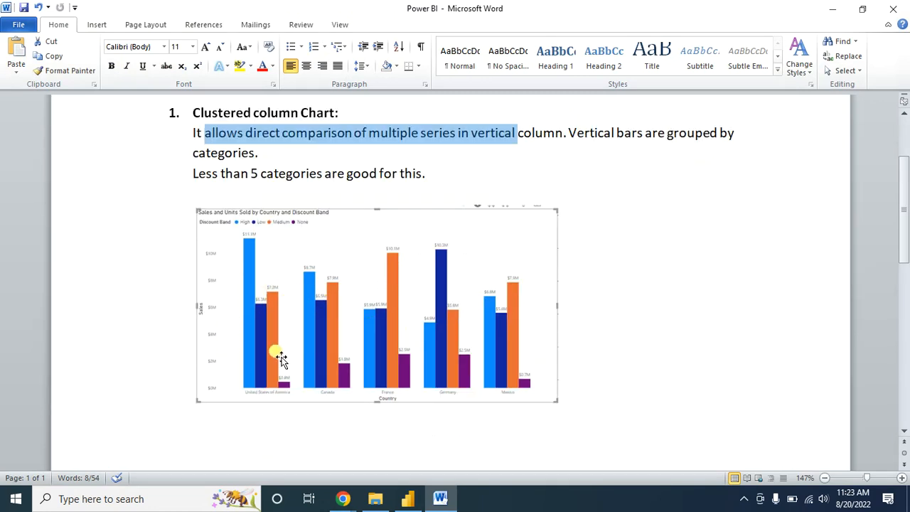
left_click(406, 497)
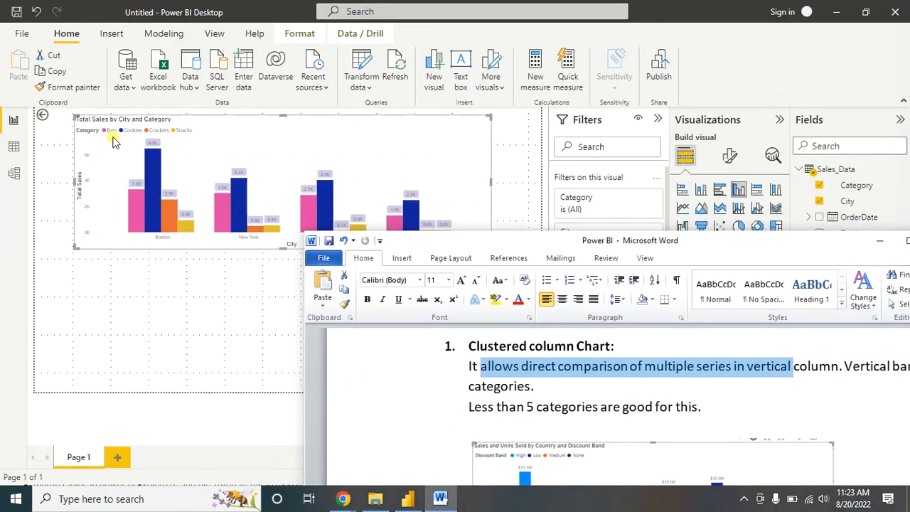
mouse_move(162, 135)
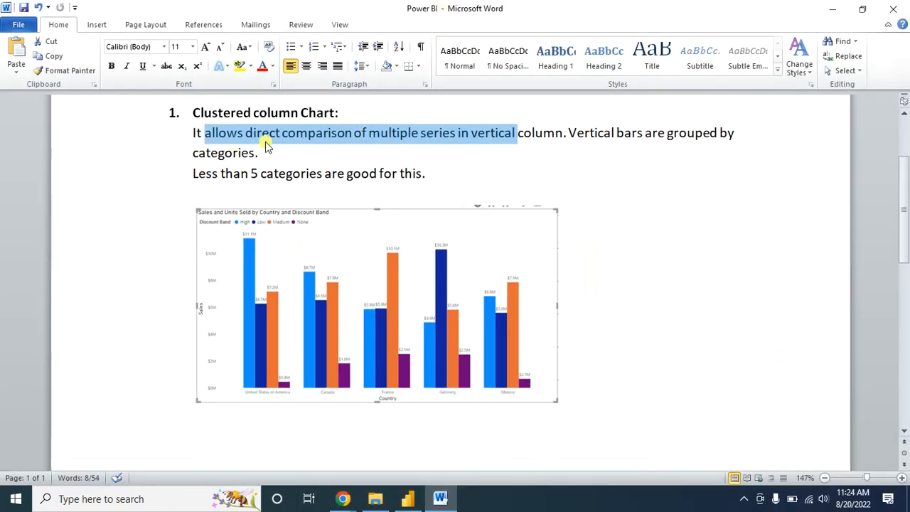
mouse_move(247, 173)
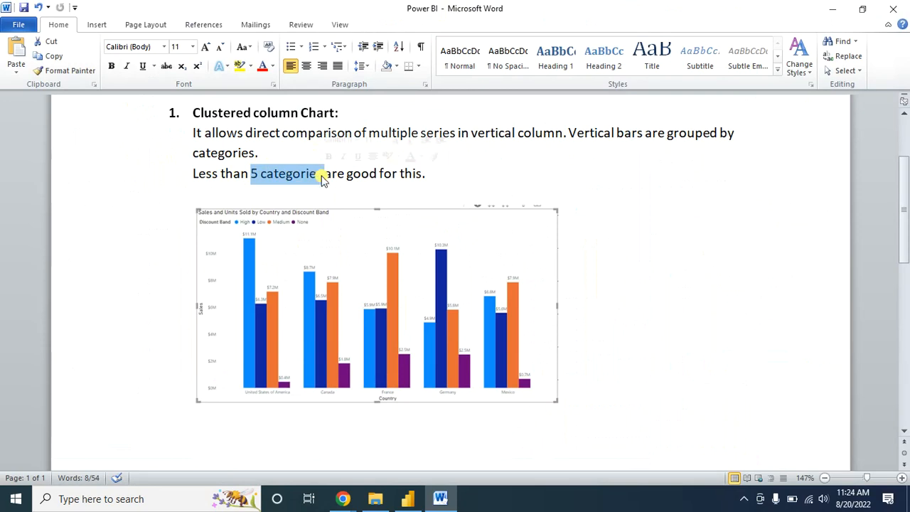
left_click(407, 498)
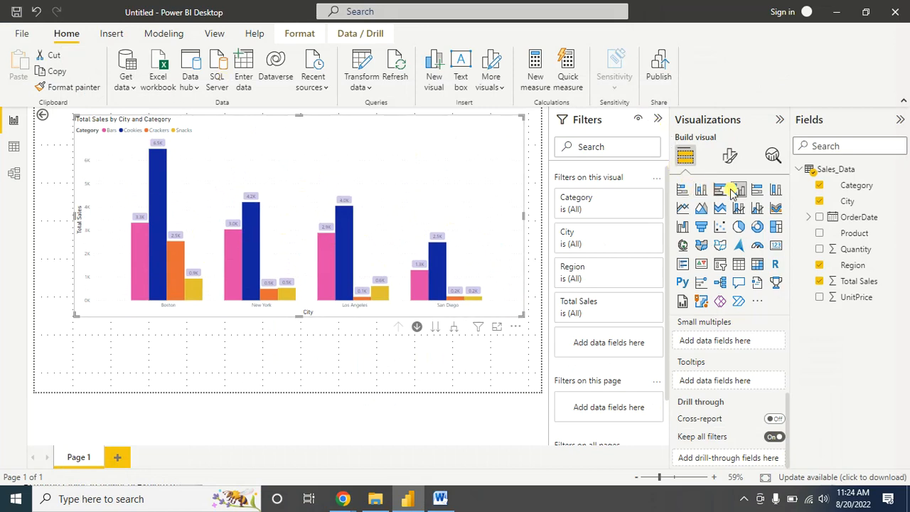
mouse_move(438, 155)
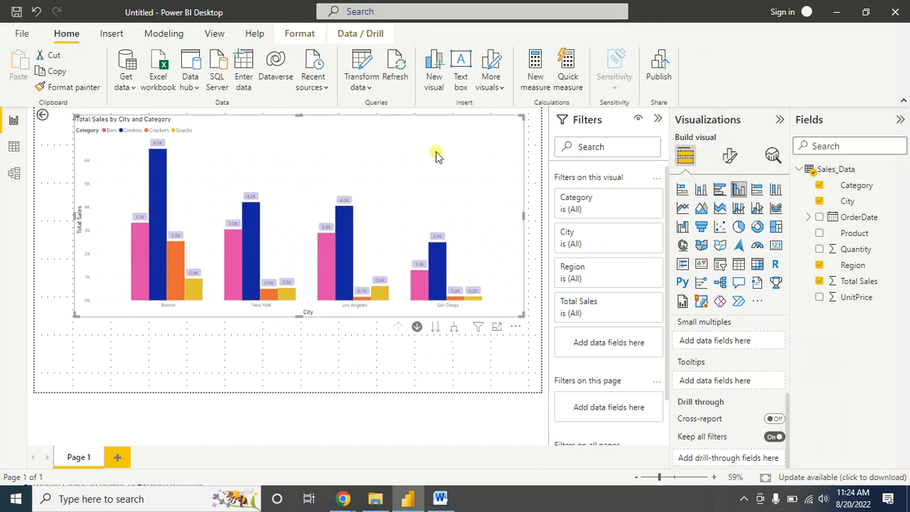
Step: Deselect the City and Category chart so a new Total Sales visual can start
left_click(439, 497)
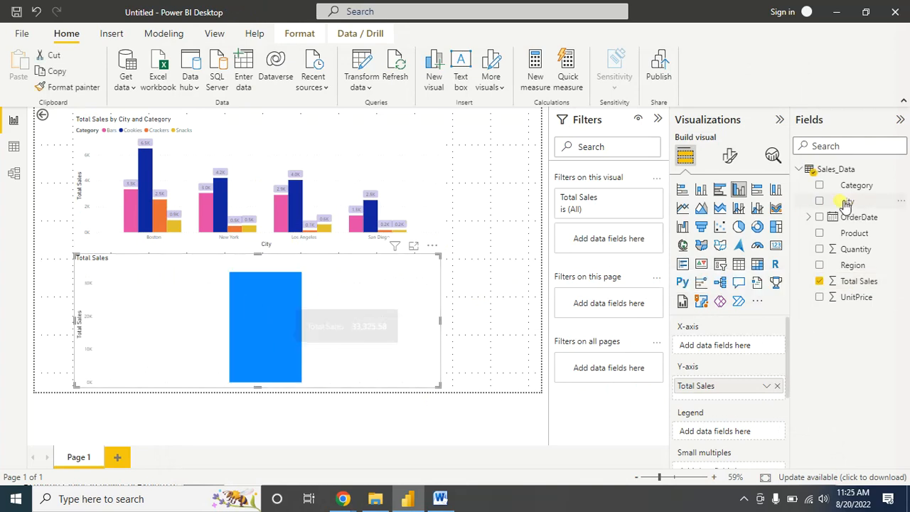
Step: Add City to the lower visual and convert it to a 100% stacked bar chart
left_click(819, 200)
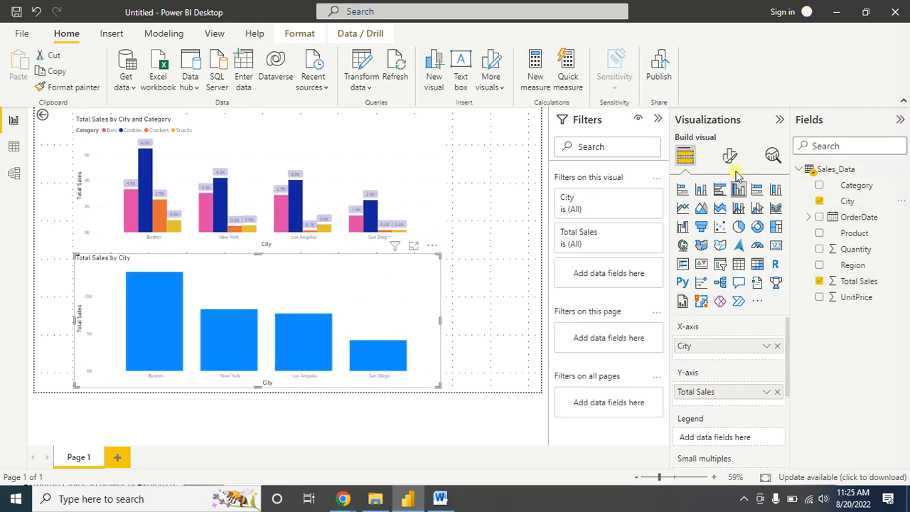
mouse_move(756, 191)
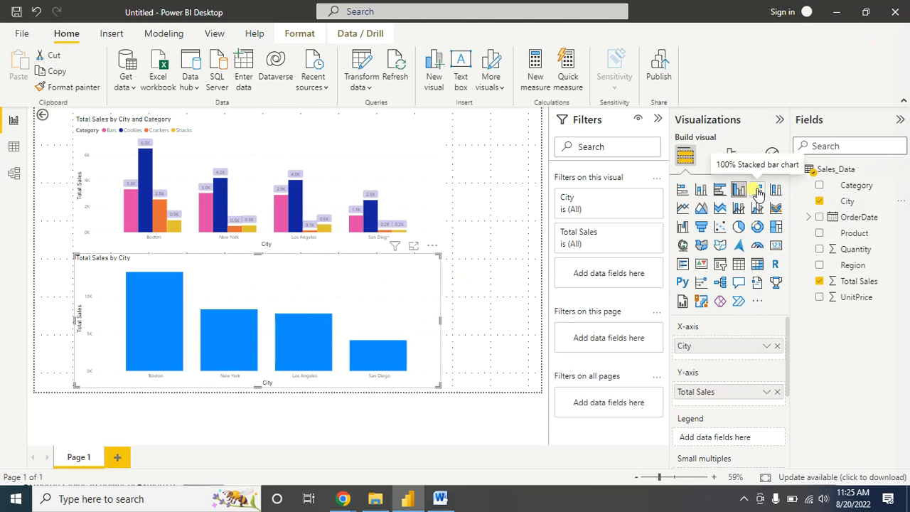
left_click(757, 189)
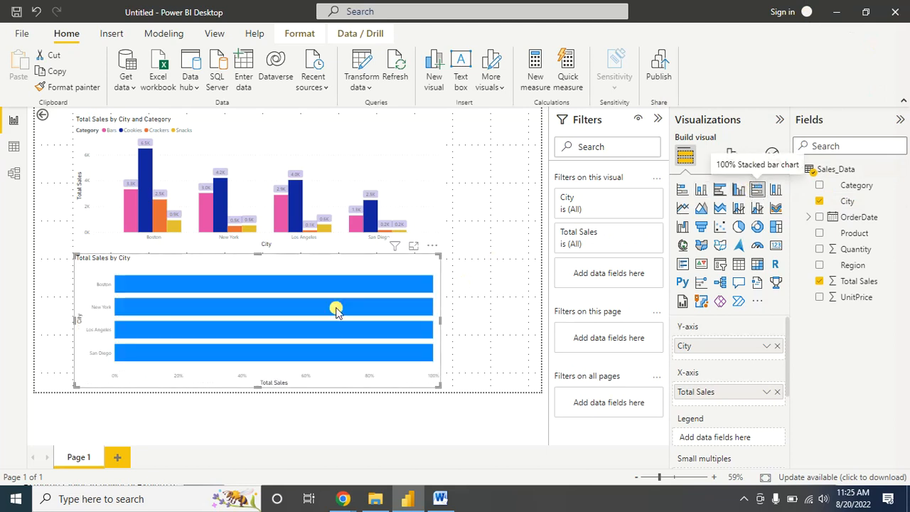
mouse_move(448, 330)
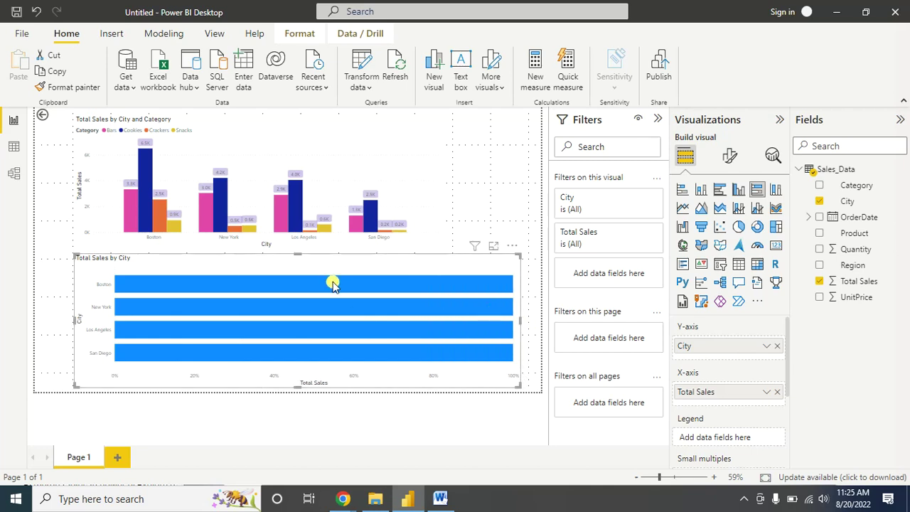
mouse_move(287, 284)
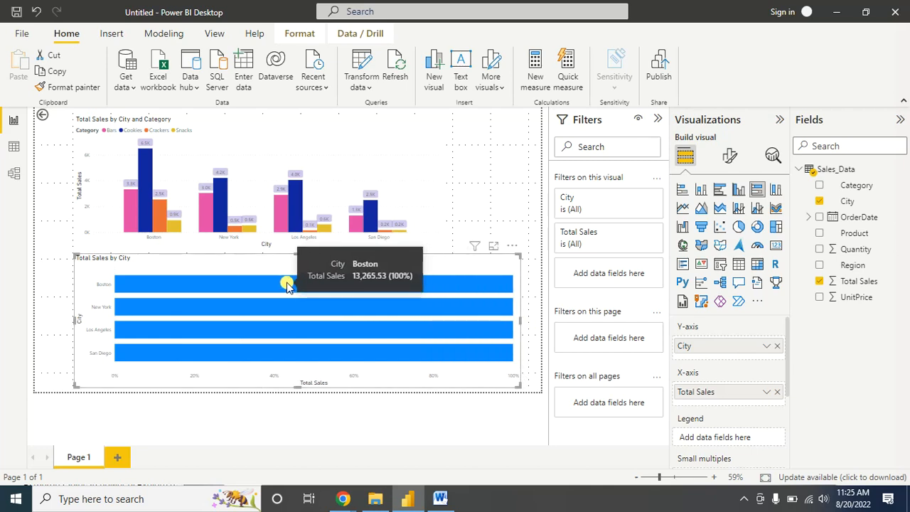
mouse_move(297, 310)
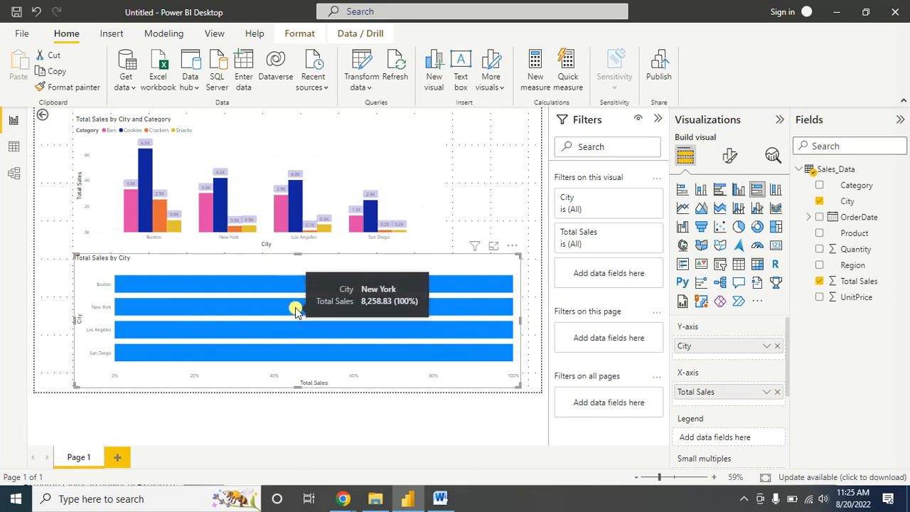
mouse_move(304, 305)
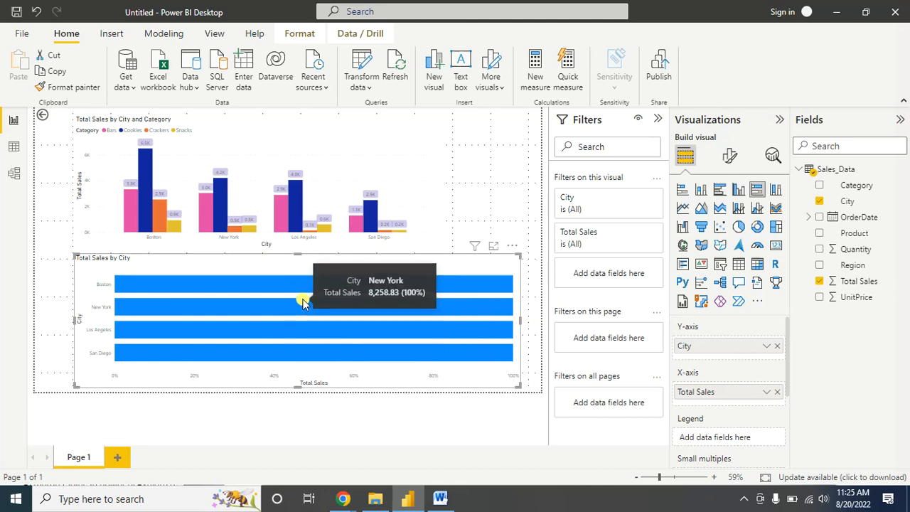
mouse_move(358, 266)
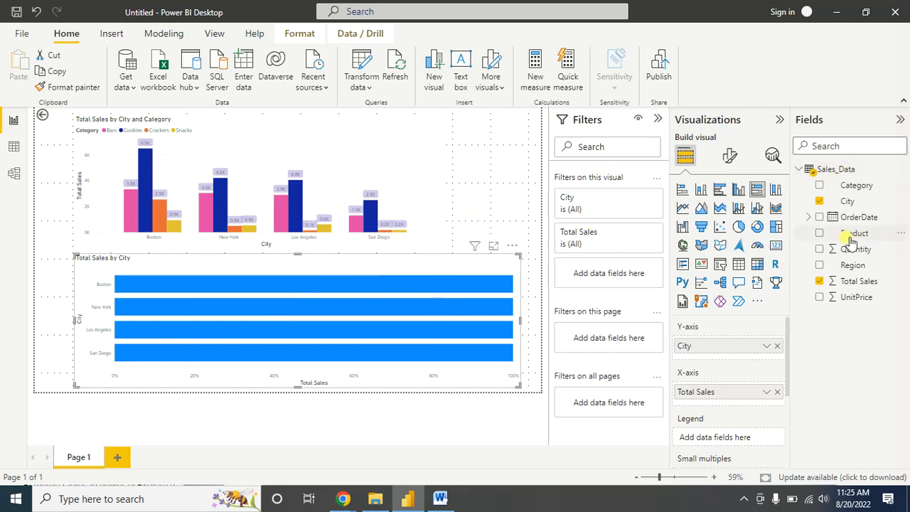
mouse_move(856, 233)
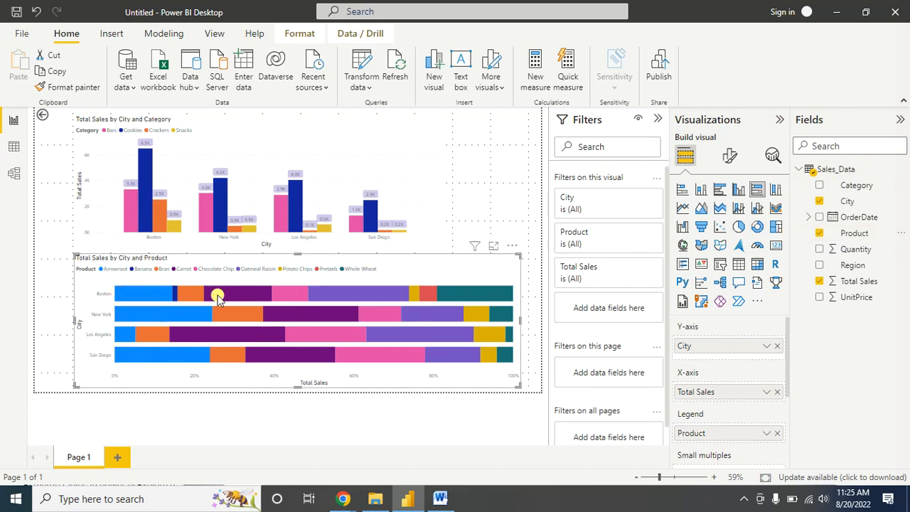
mouse_move(107, 320)
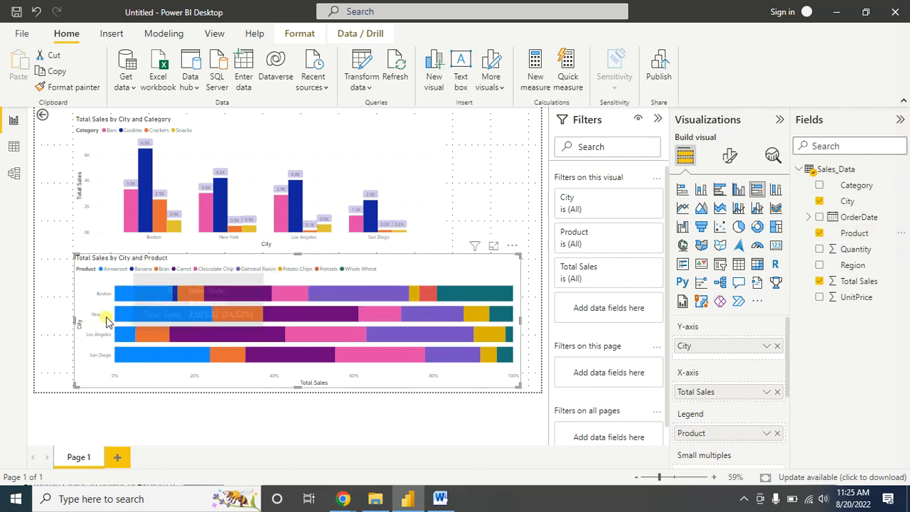
mouse_move(139, 314)
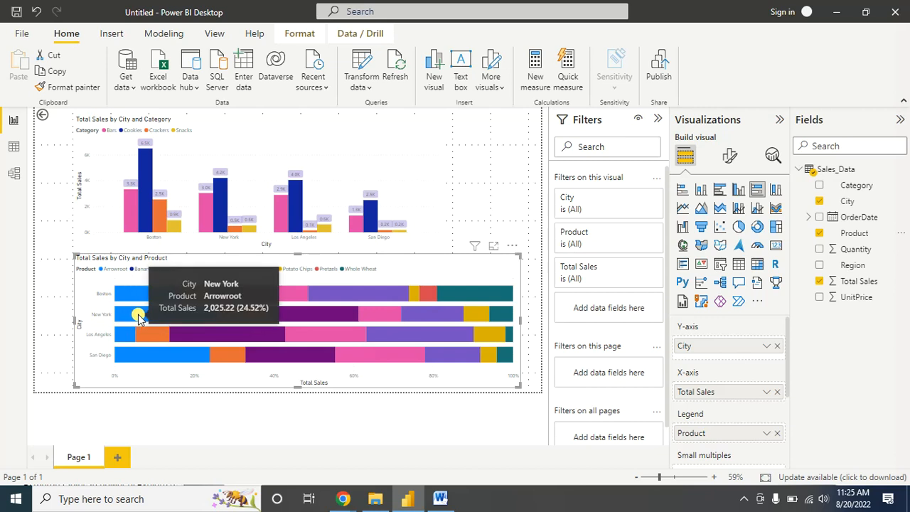
mouse_move(429, 315)
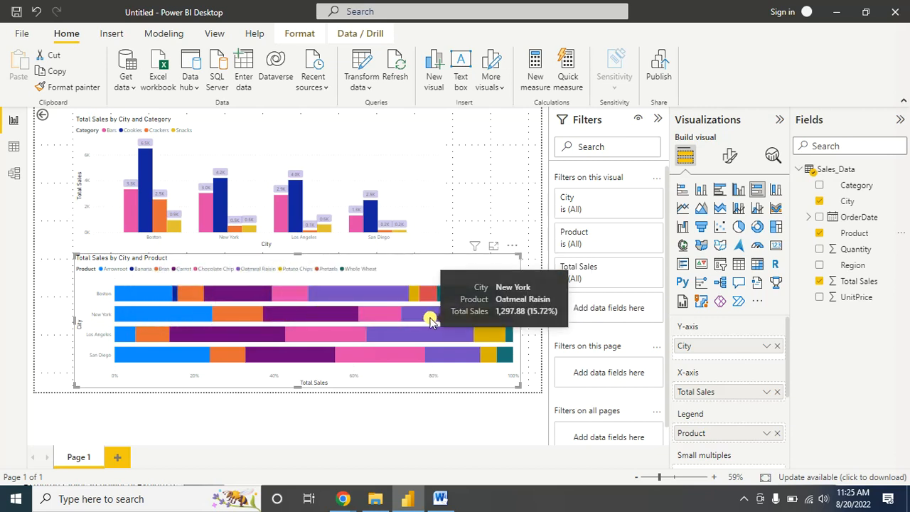
mouse_move(105, 367)
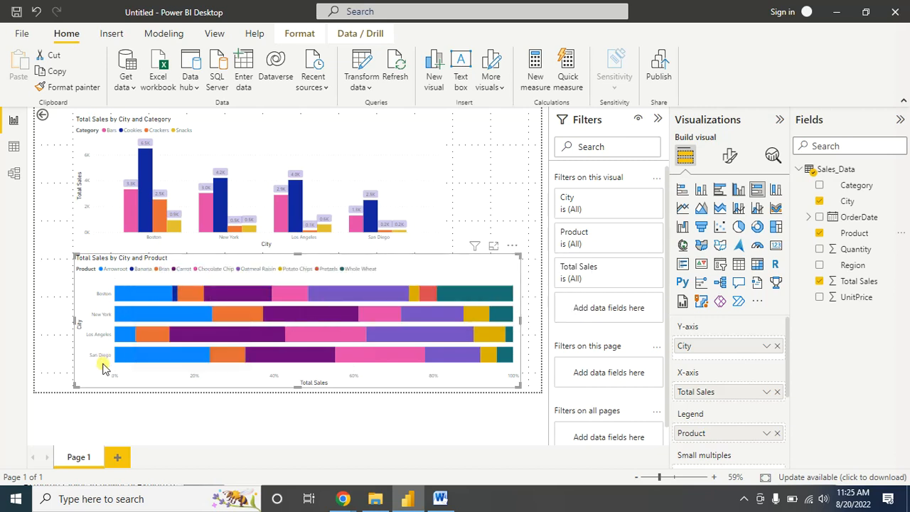
mouse_move(157, 355)
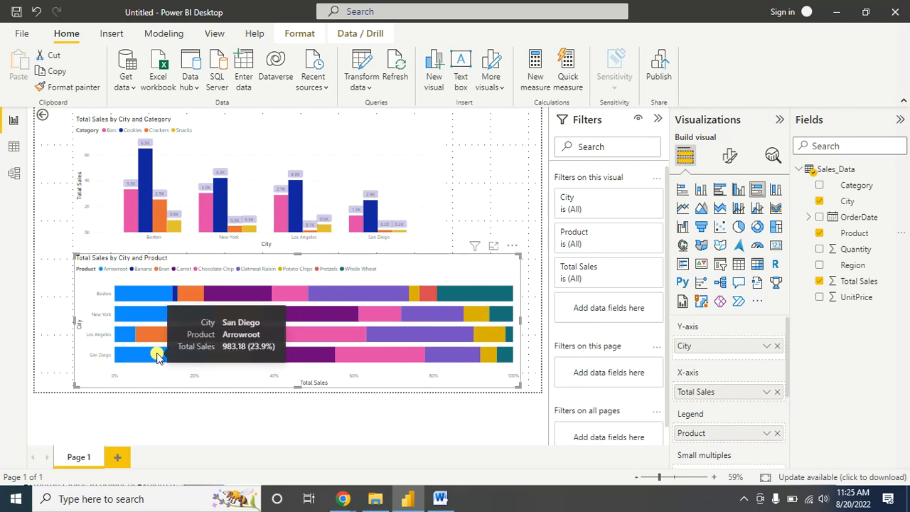
mouse_move(213, 354)
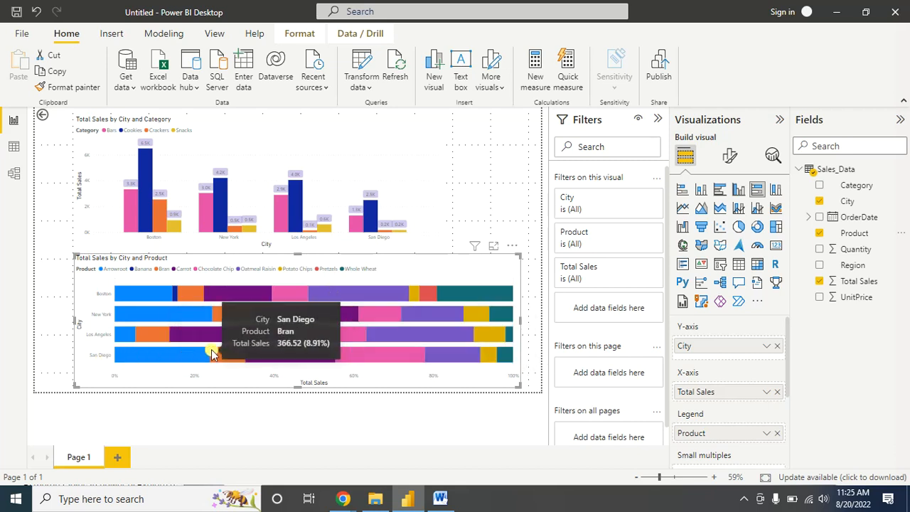
mouse_move(477, 363)
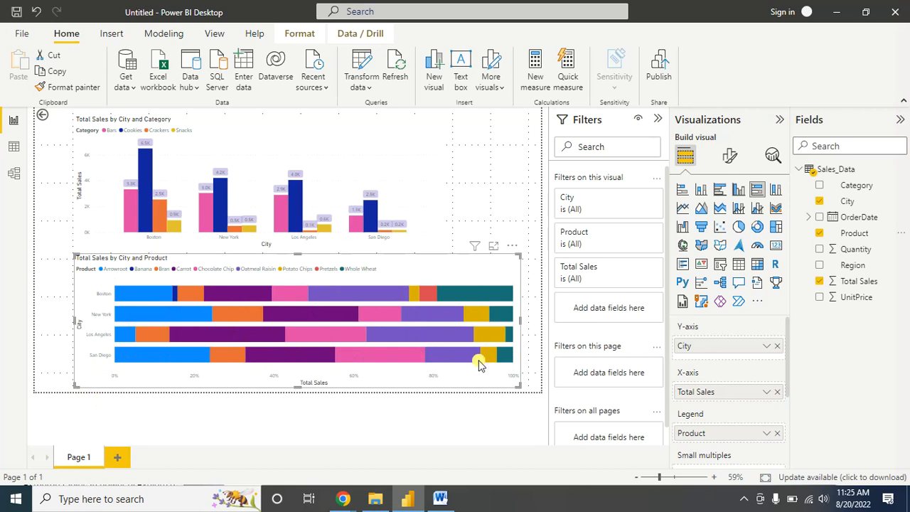
mouse_move(330, 353)
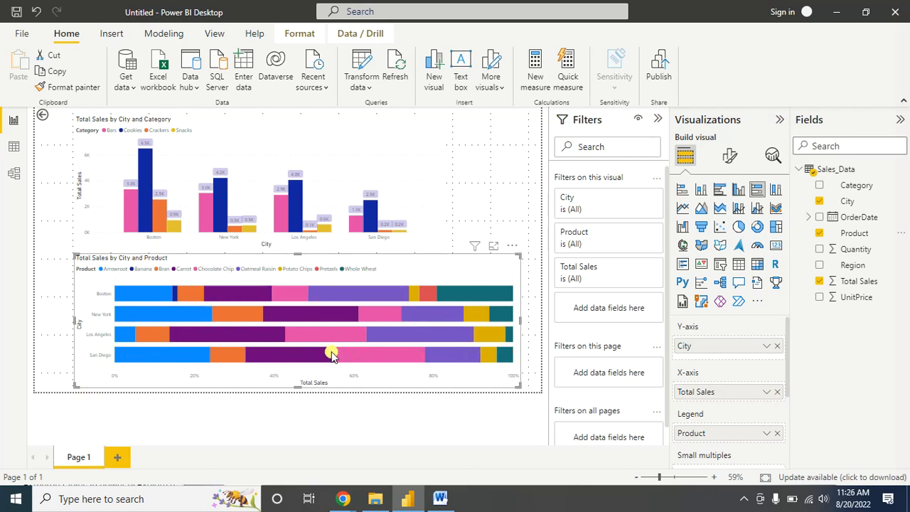
mouse_move(267, 292)
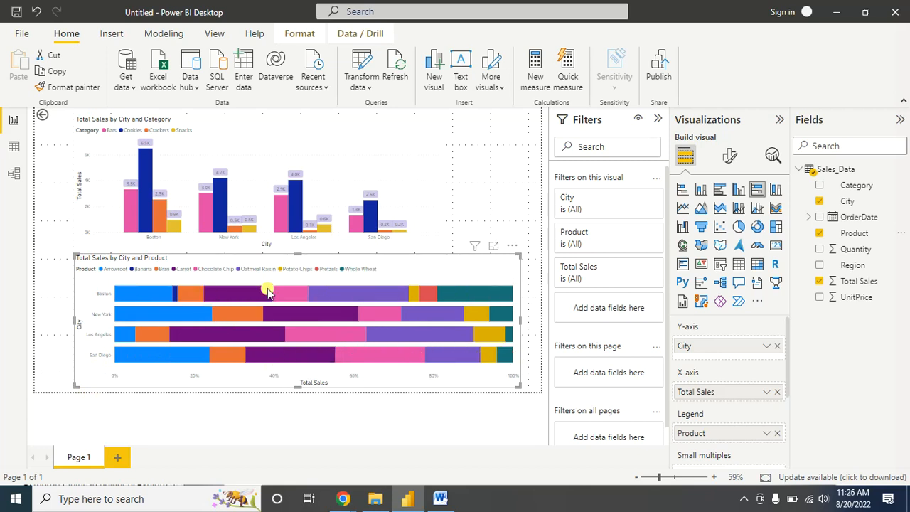
mouse_move(364, 297)
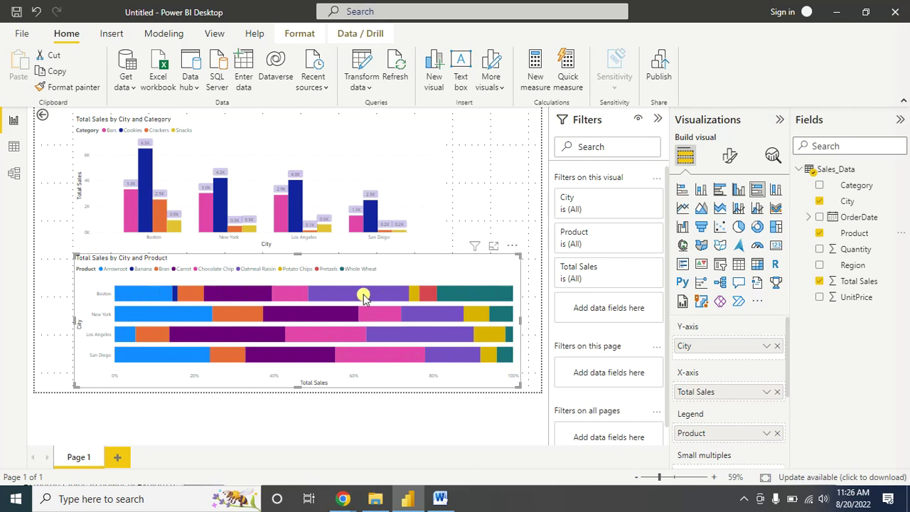
mouse_move(377, 294)
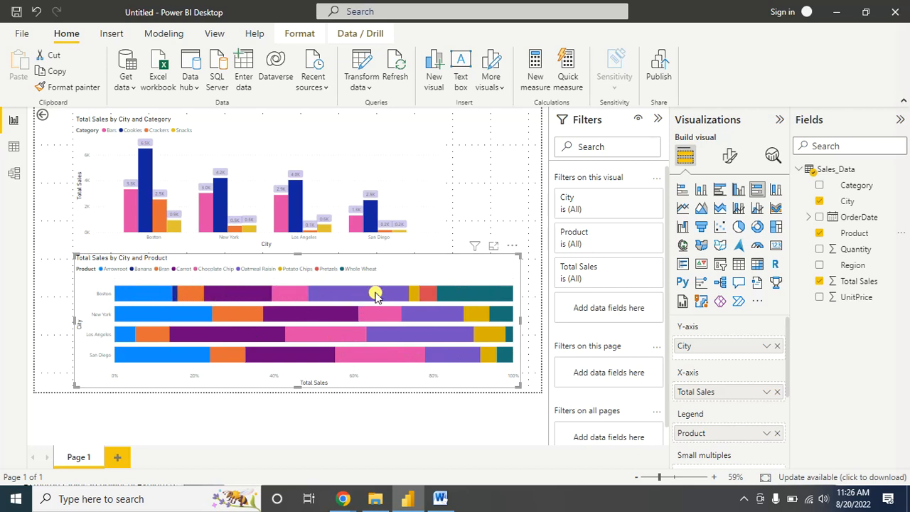
Step: Enable percentage data labels on the 100% stacked bar chart via Format visual
left_click(728, 155)
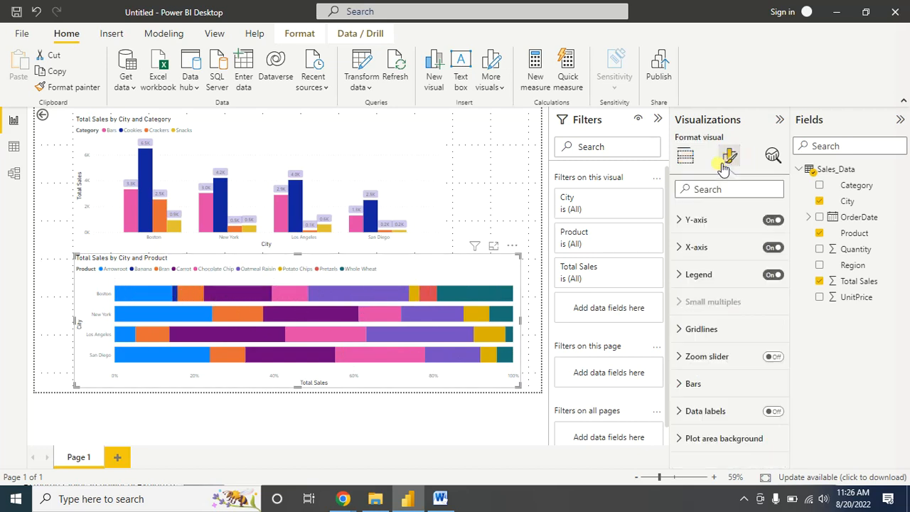
left_click(727, 155)
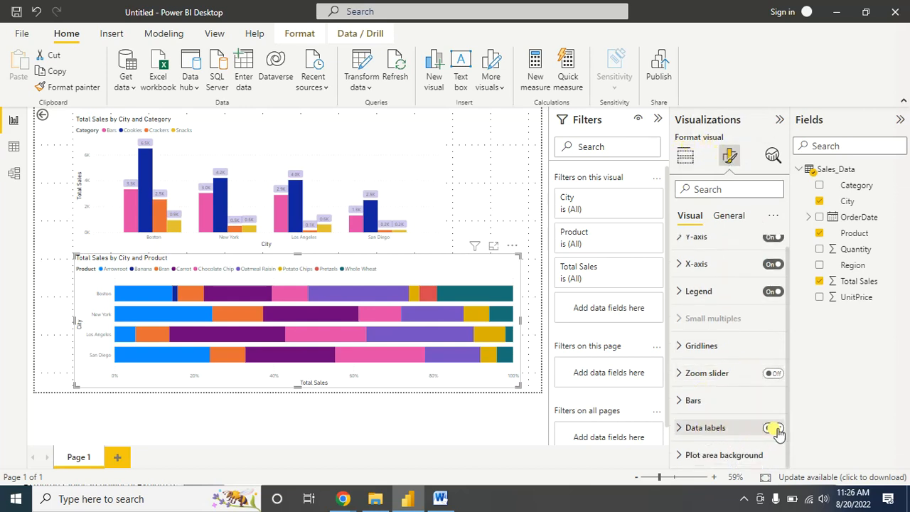
left_click(770, 426)
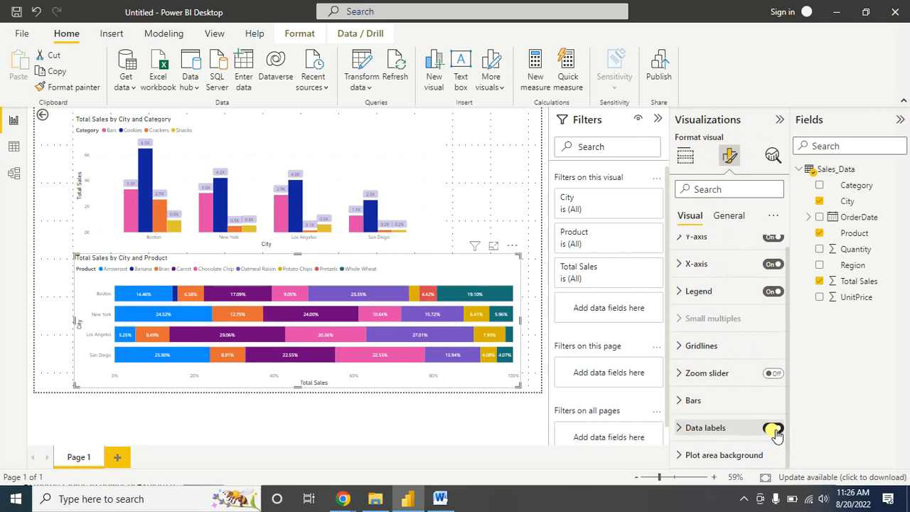
left_click(774, 427)
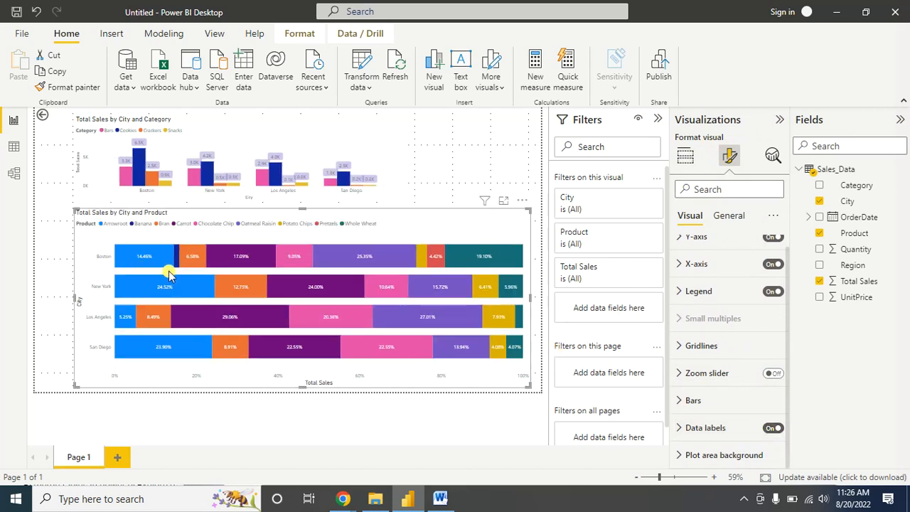
mouse_move(231, 256)
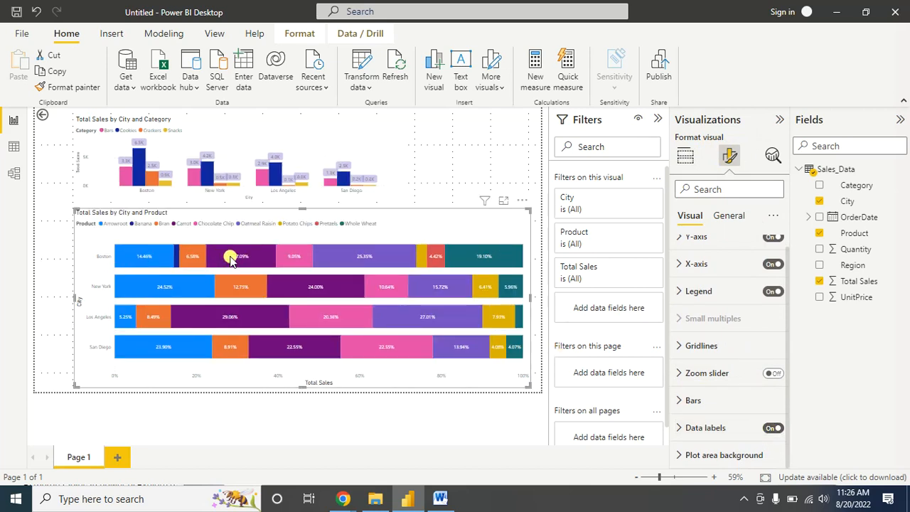
mouse_move(319, 256)
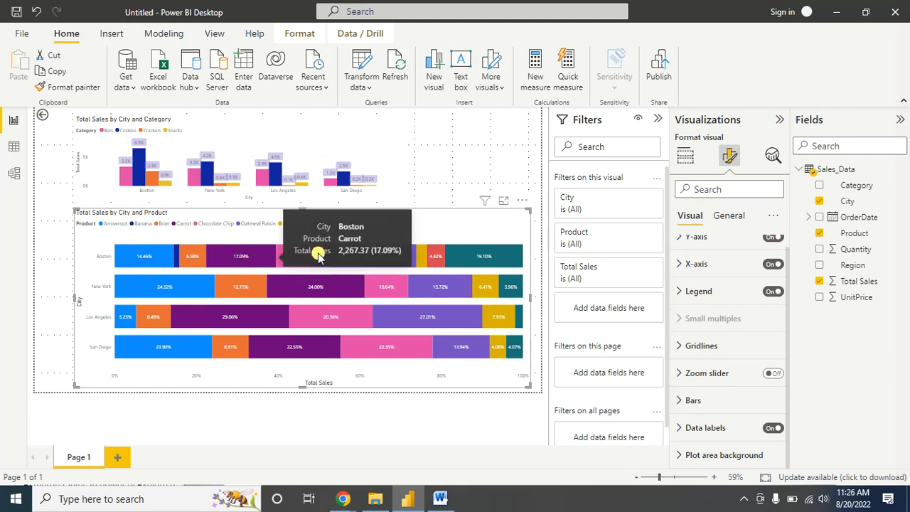
mouse_move(381, 256)
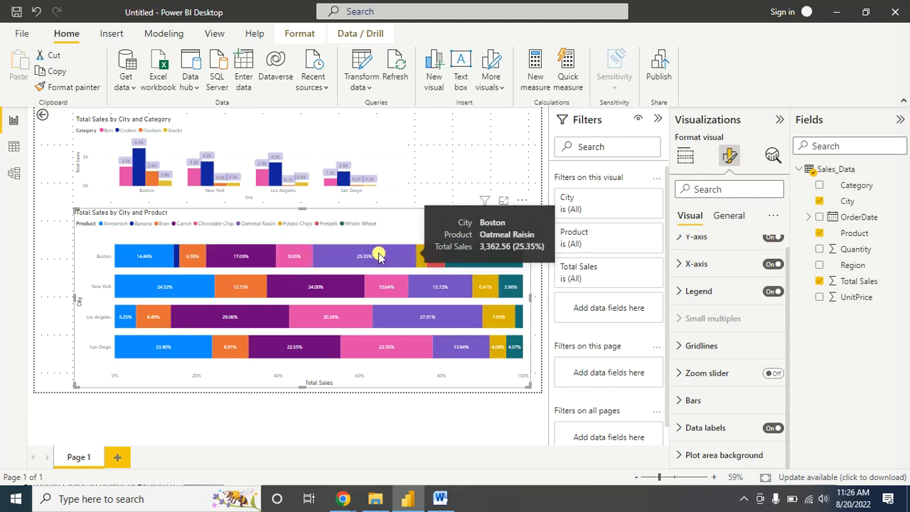
mouse_move(116, 348)
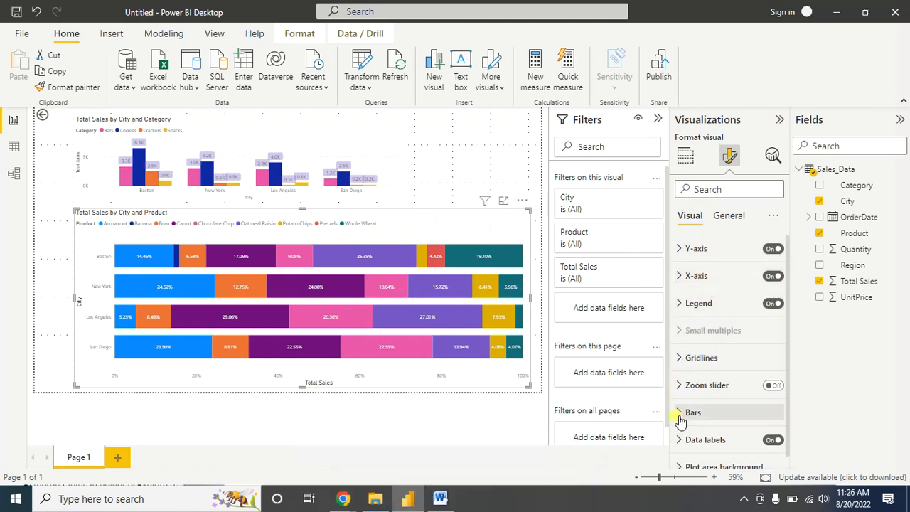
Step: Review per-product bar colours and centre the title 'Total Sales by City and Product'
left_click(692, 412)
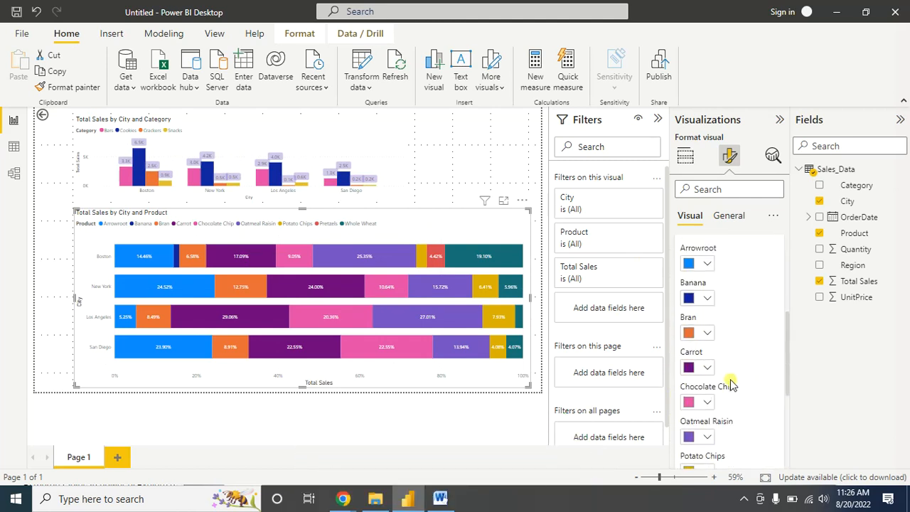
scroll("down", 3)
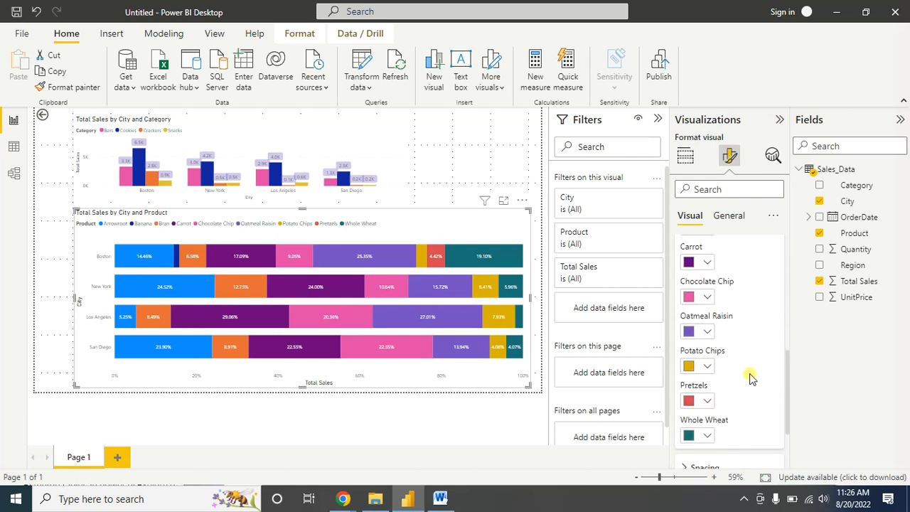
scroll("down", 3)
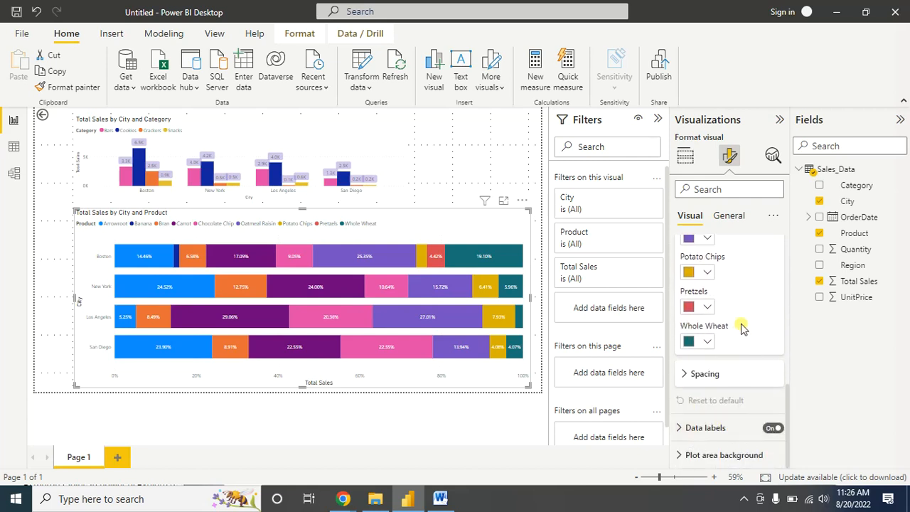
left_click(728, 216)
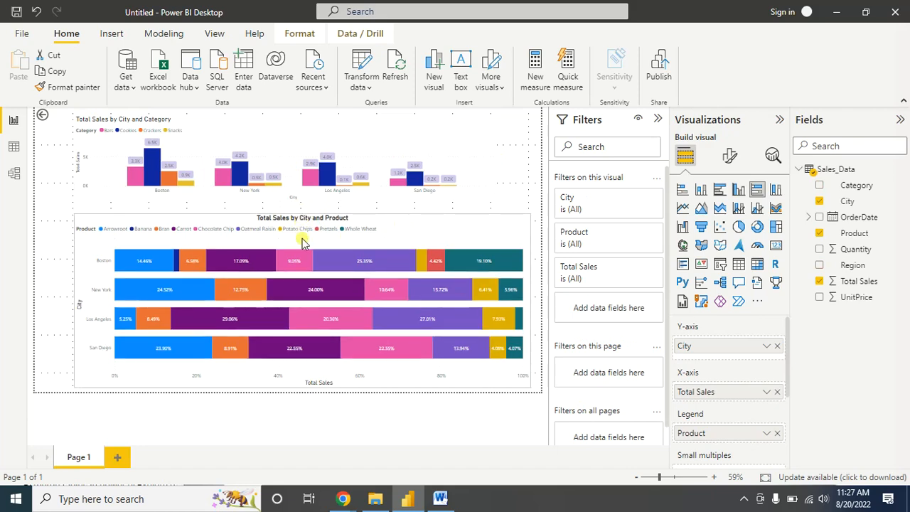
left_click(342, 205)
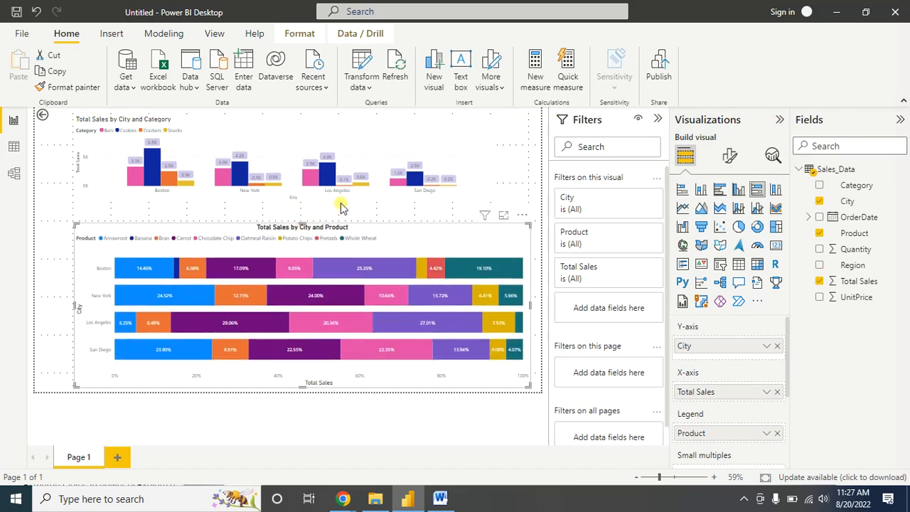